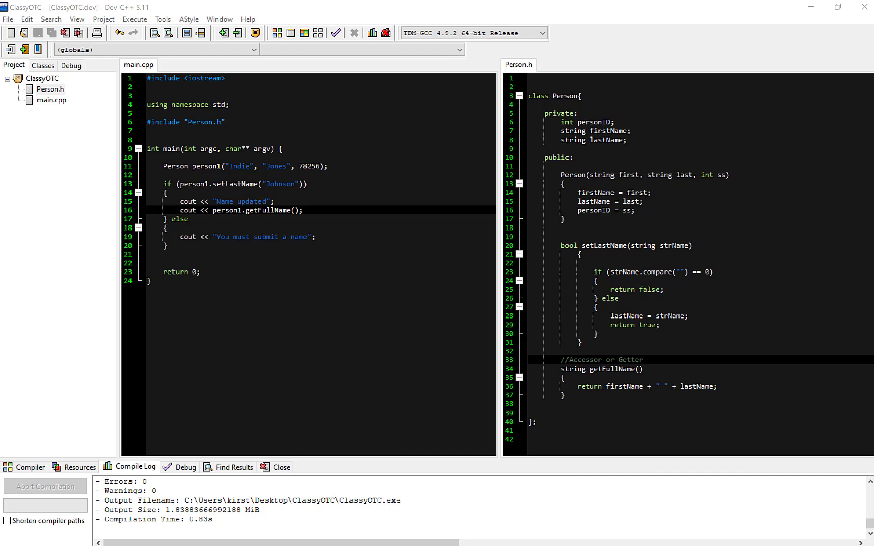
mouse_move(594, 467)
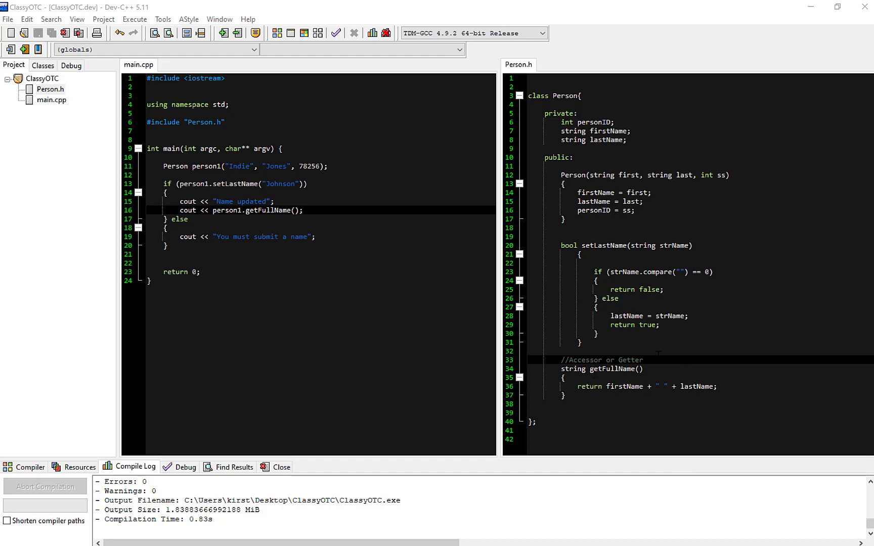
mouse_move(650, 409)
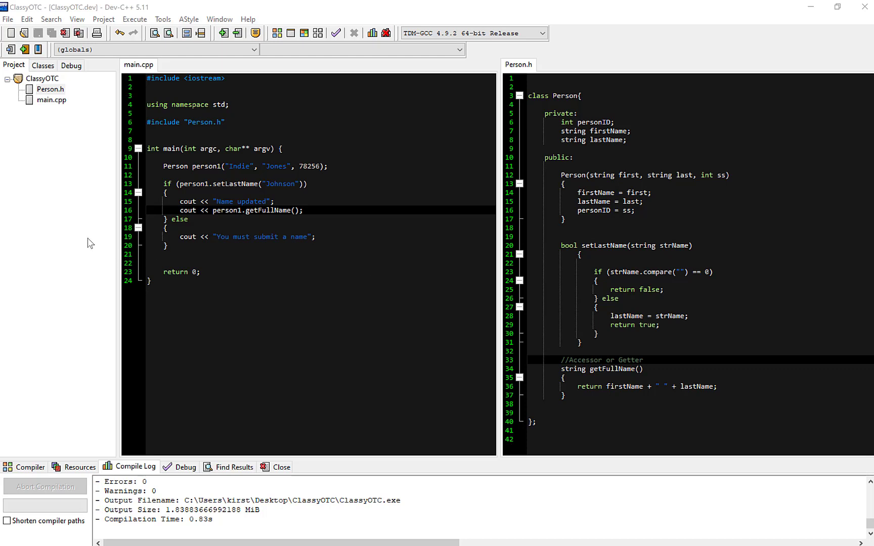
- Add a new file named Student.h to the ClassyOTC project
right_click(41, 78)
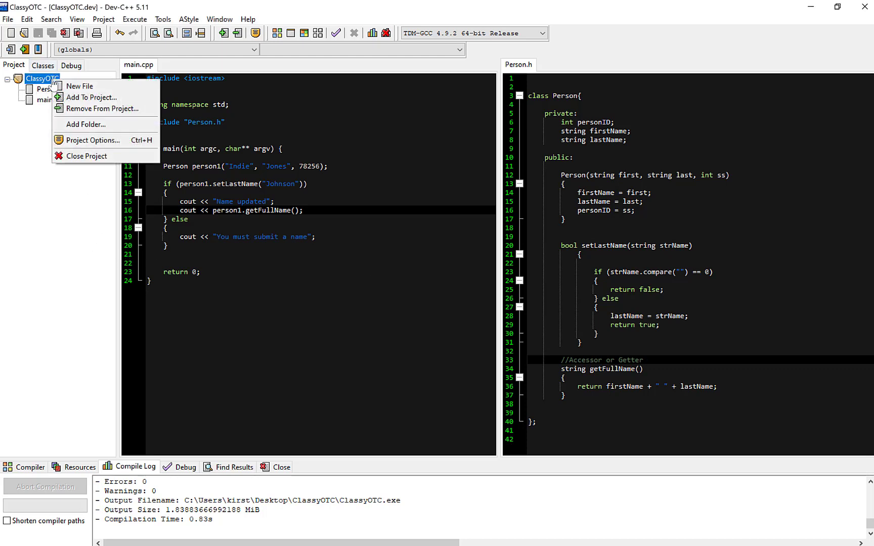
mouse_move(93, 97)
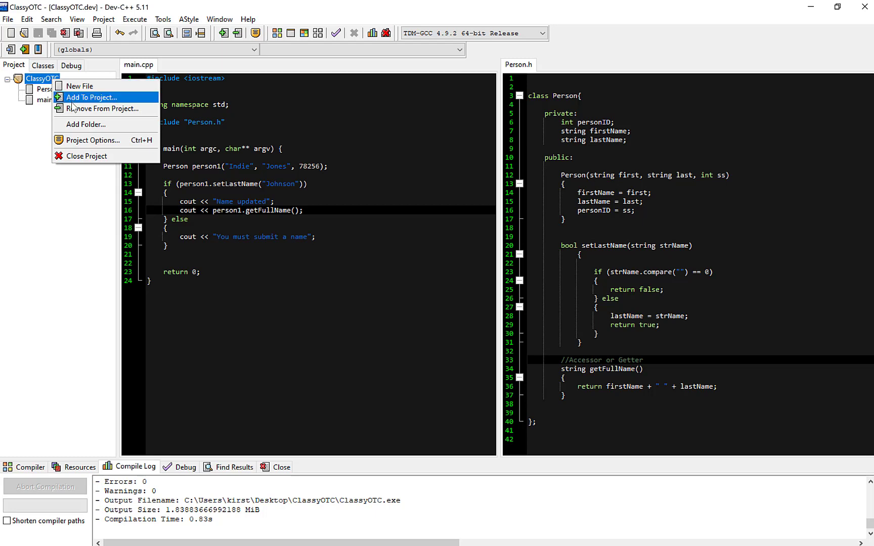
click(92, 97)
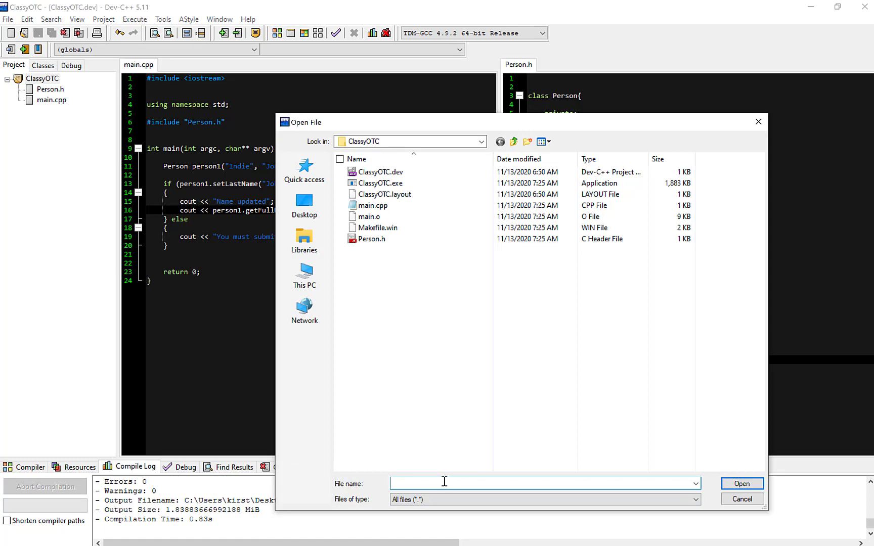
text(Student.h)
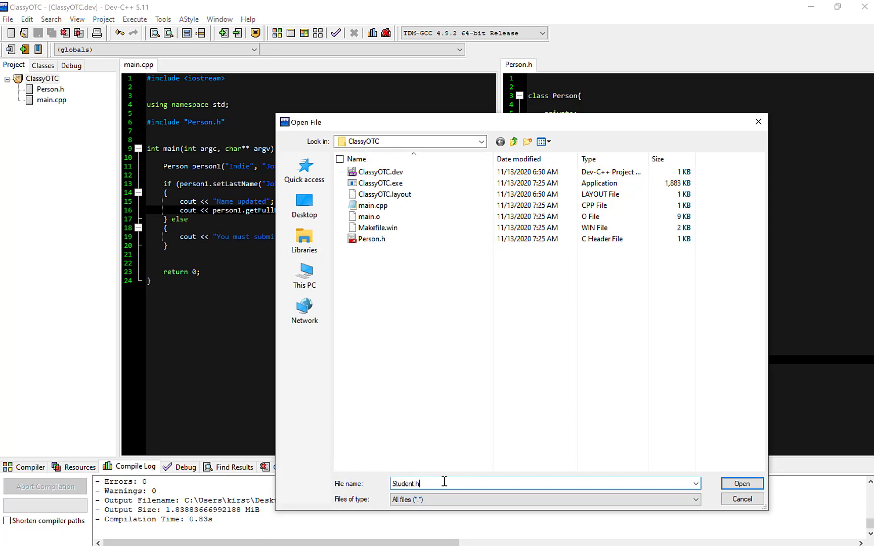
click(741, 484)
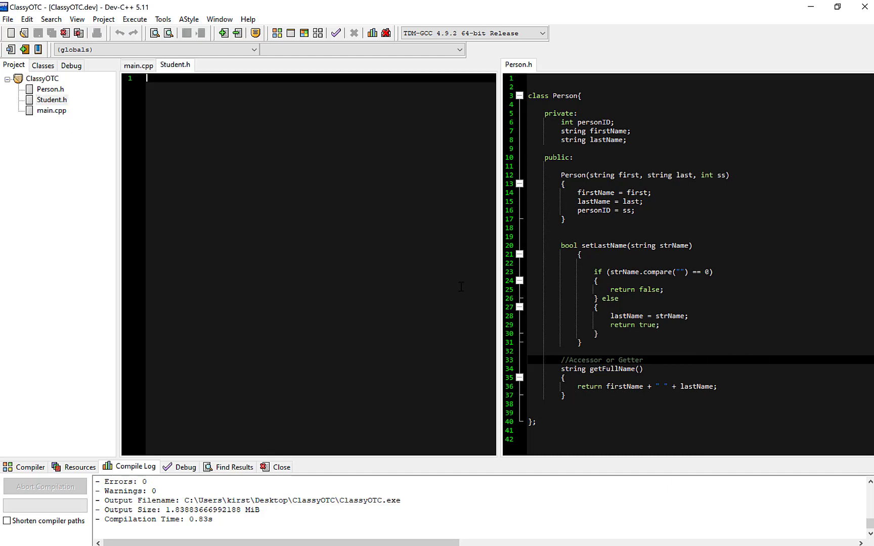
- Write #include "Person.h" at the top of Student.h
key(enter)
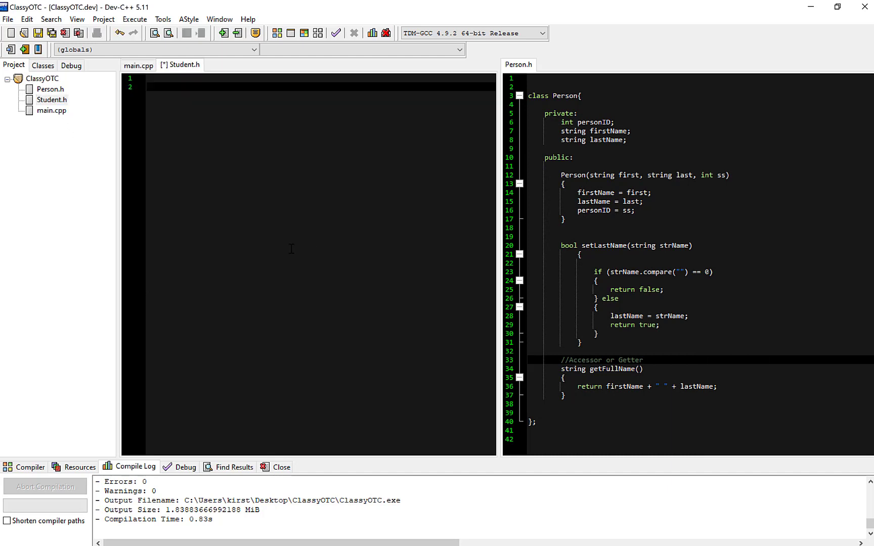
text(inclu)
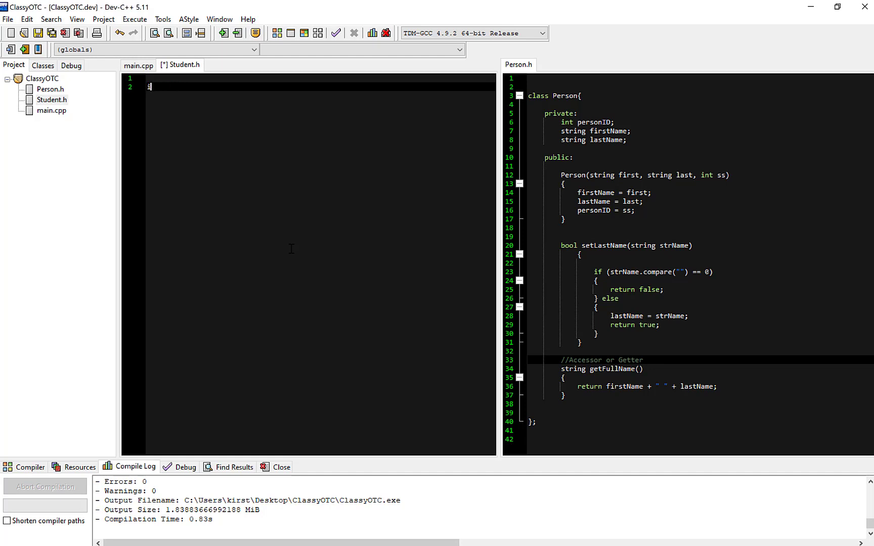
text(#include ")
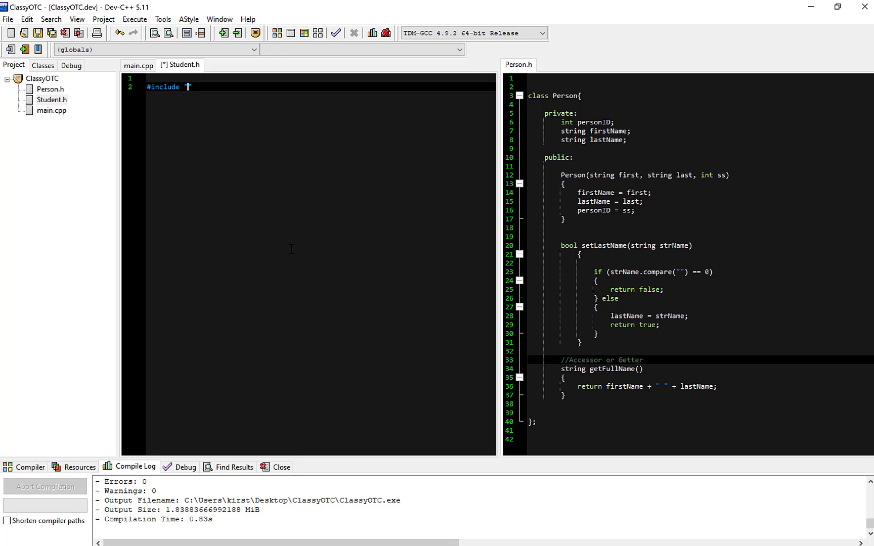
text(p)
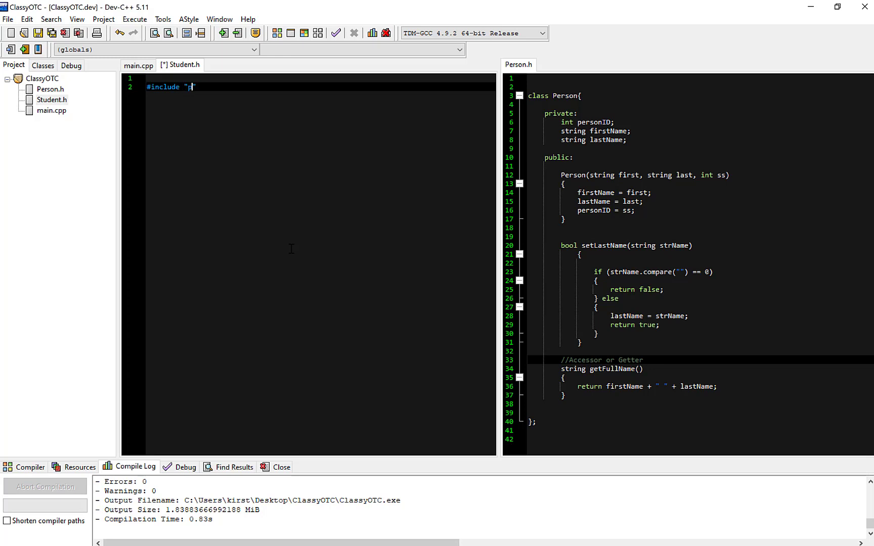
text(erson.h)
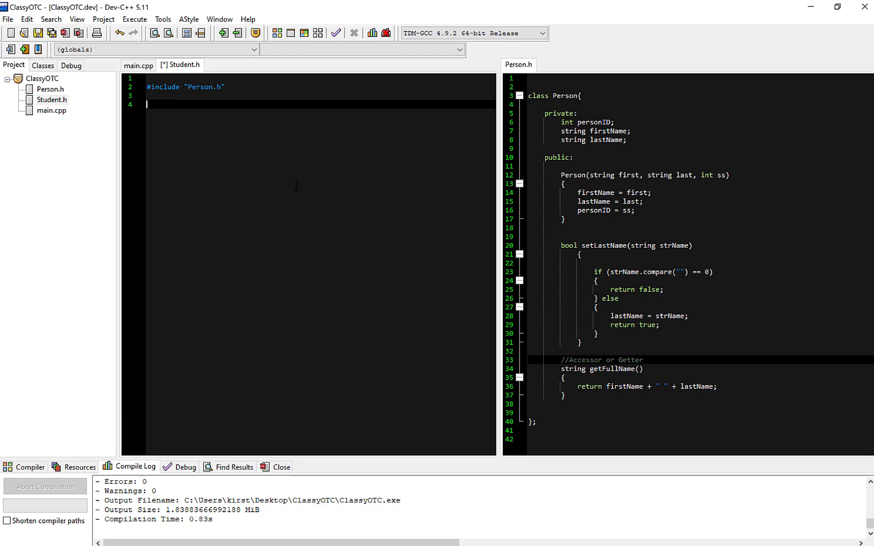
- Declare class Student{ with a public: section and begin the Student constructor
text(class Stude)
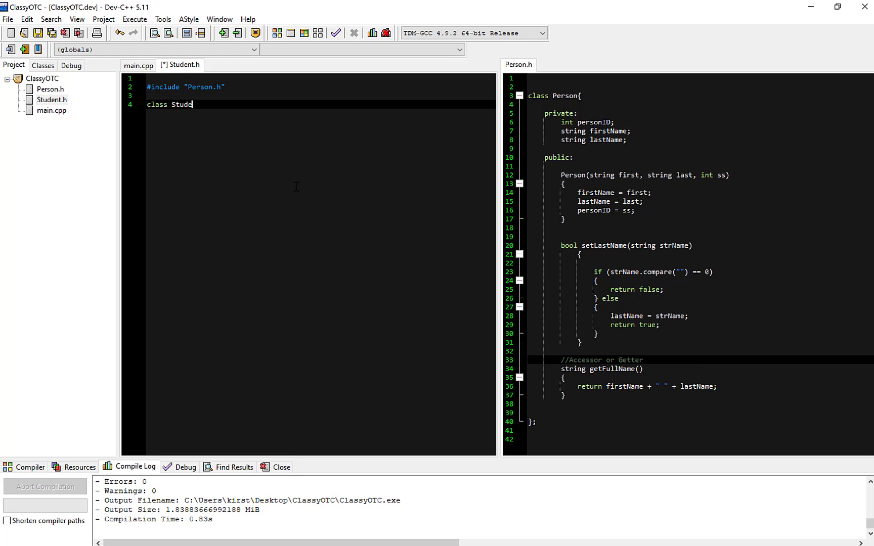
text(nt{)
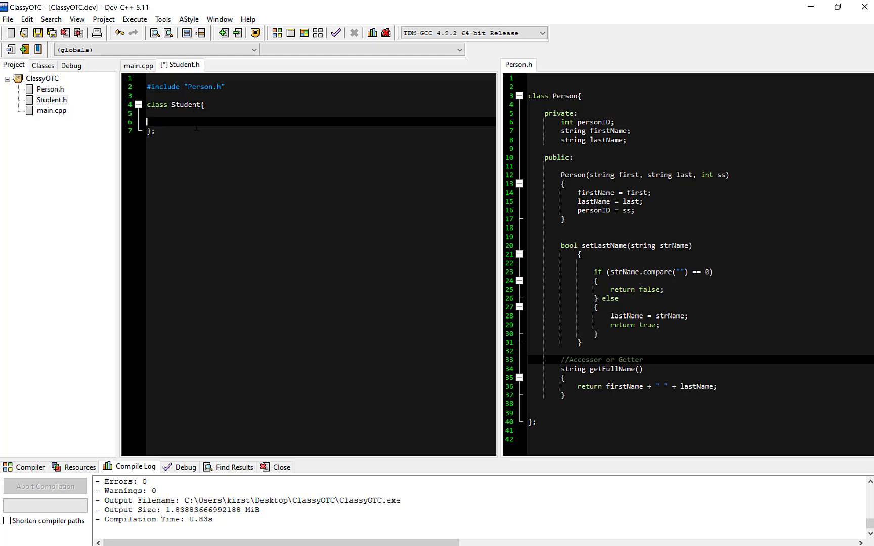
text(public:)
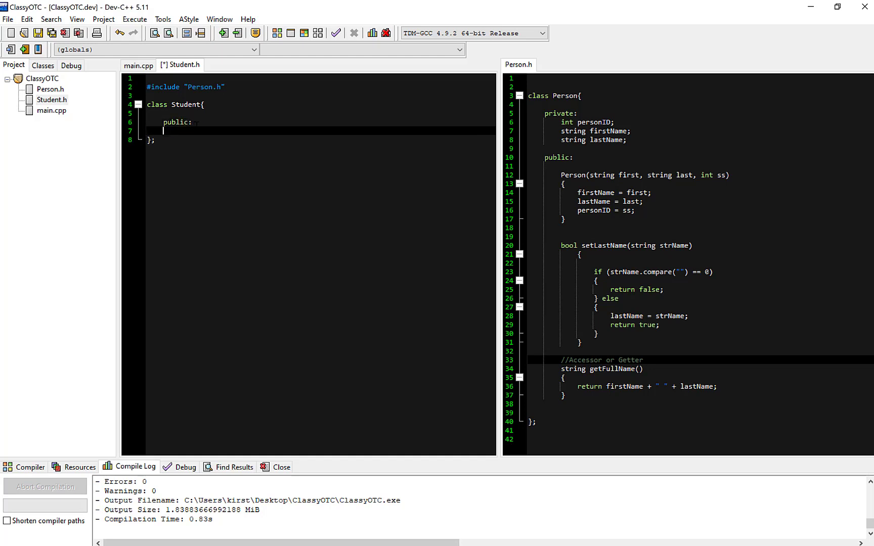
text(S)
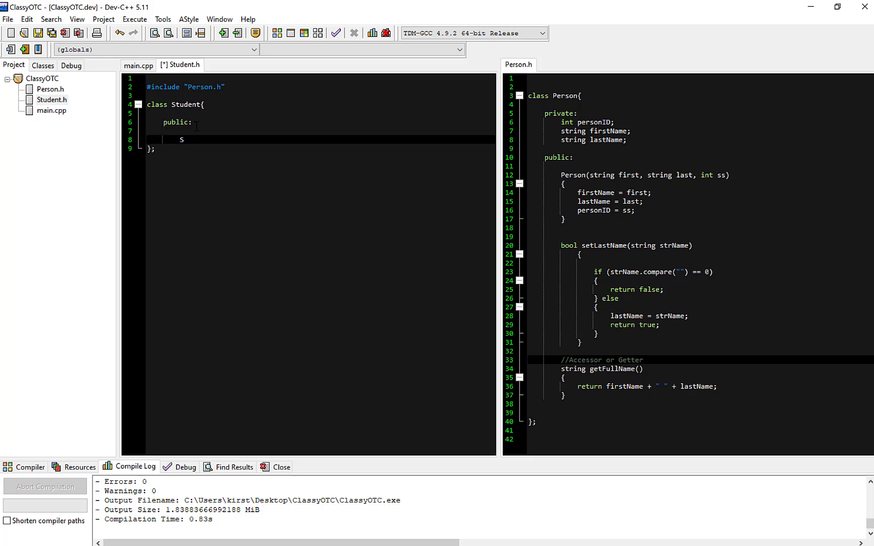
text(tudent.h)
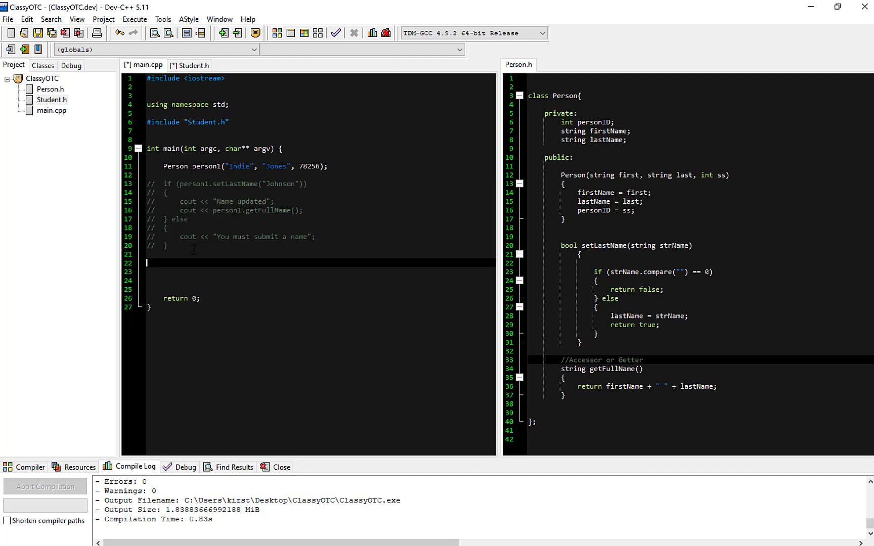
- Declare Student student; in main.cpp, then build, saving the header as Student.h
text(Sut)
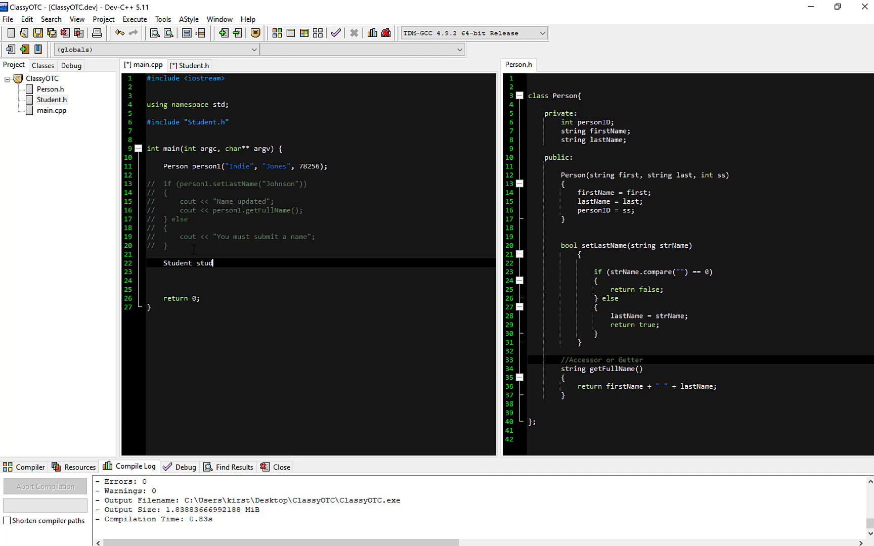
text(ent;)
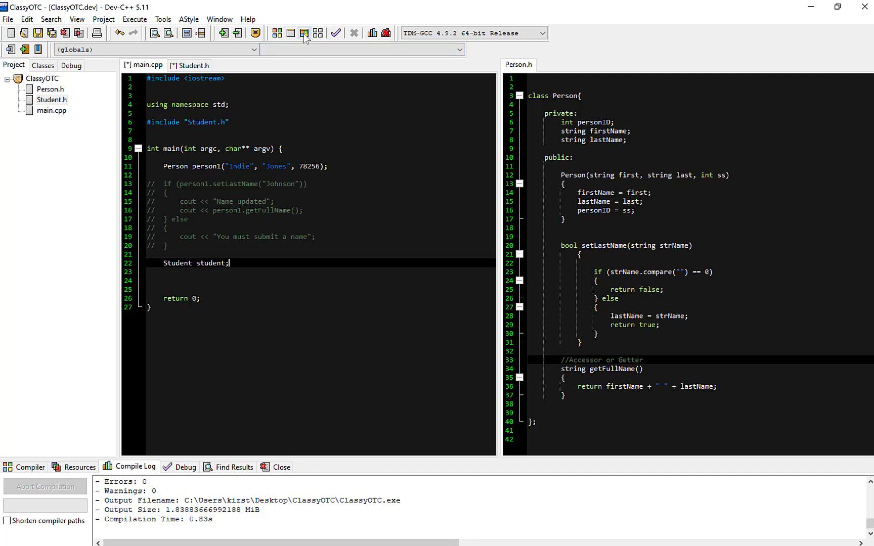
click(304, 34)
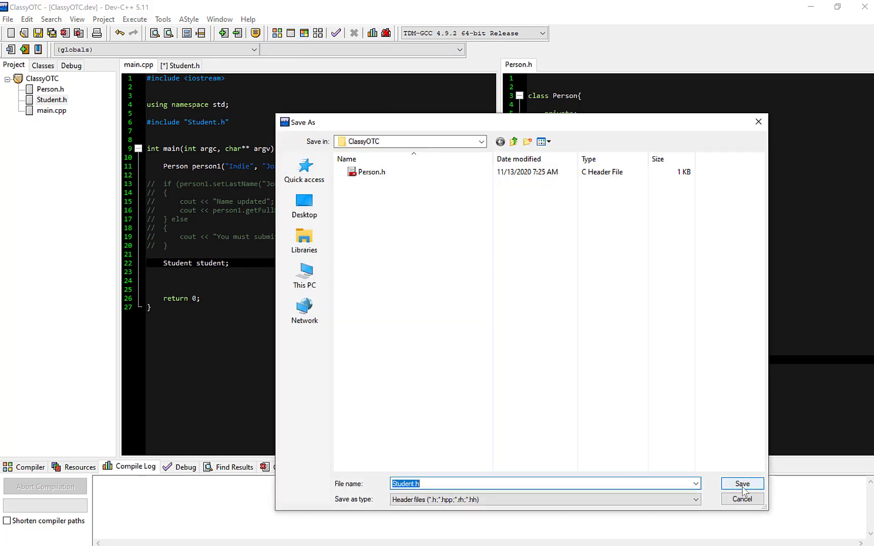
click(742, 484)
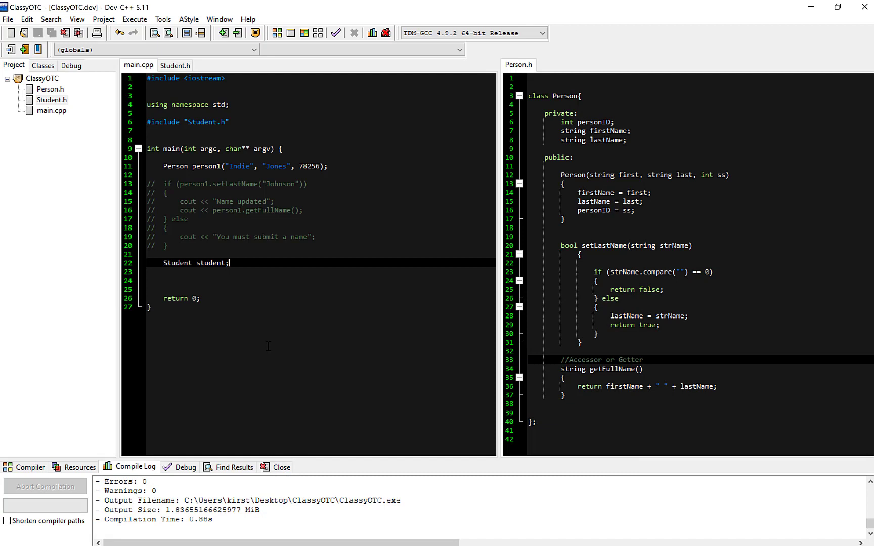
- Add a private string year member commented Freshman, Sophmore... to Student.h
click(175, 64)
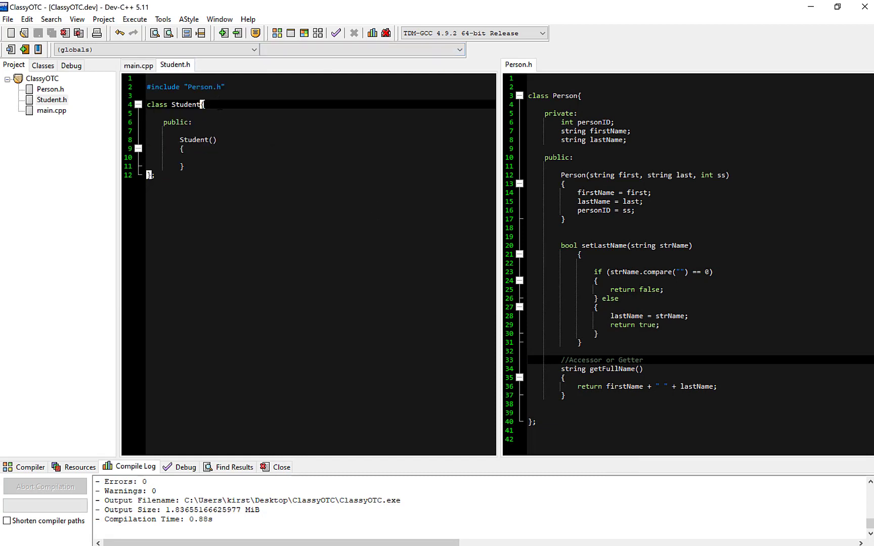
key(Enter)
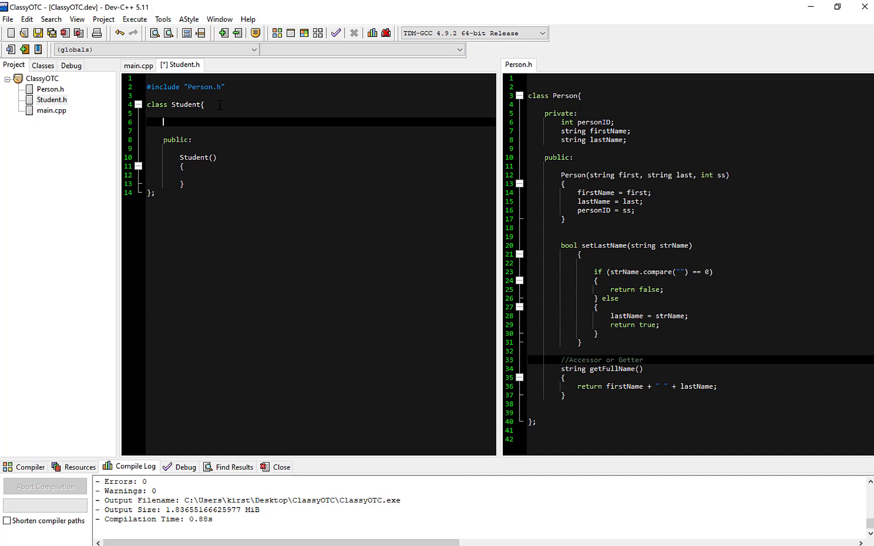
text(private:)
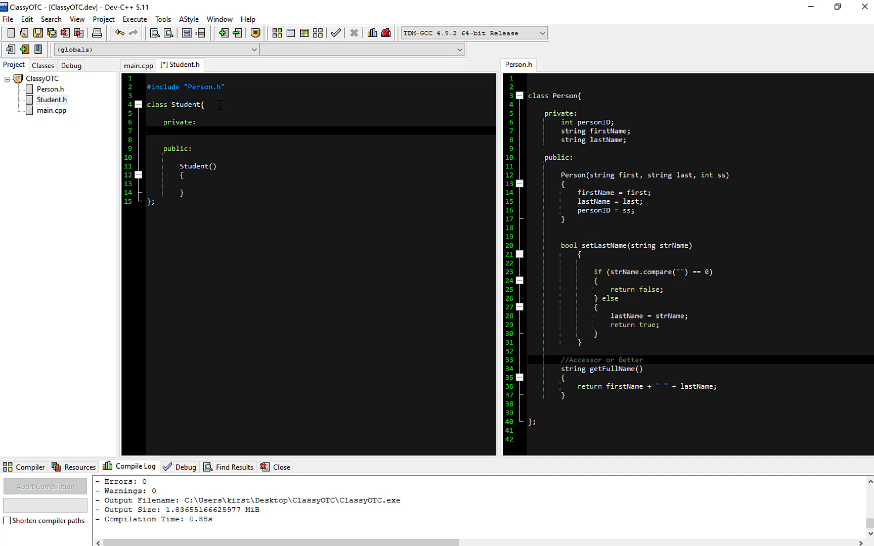
text(string)
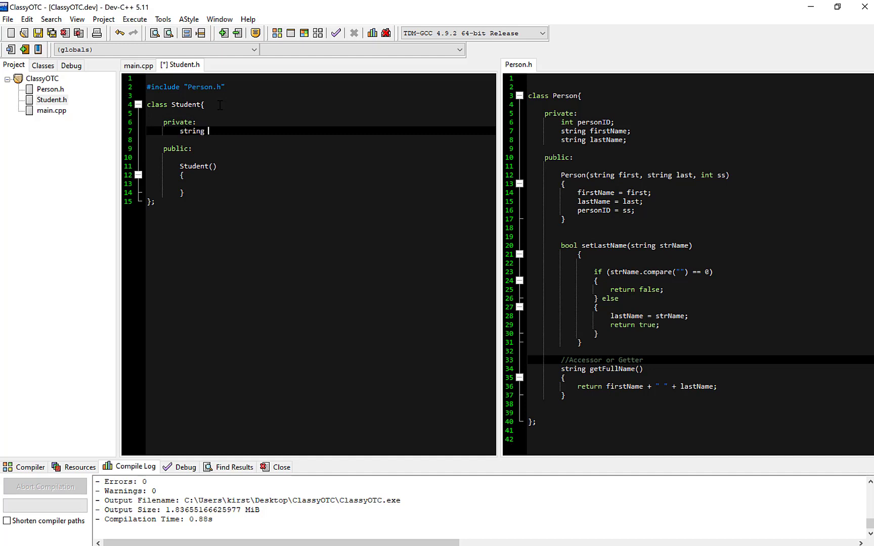
text(year; //)
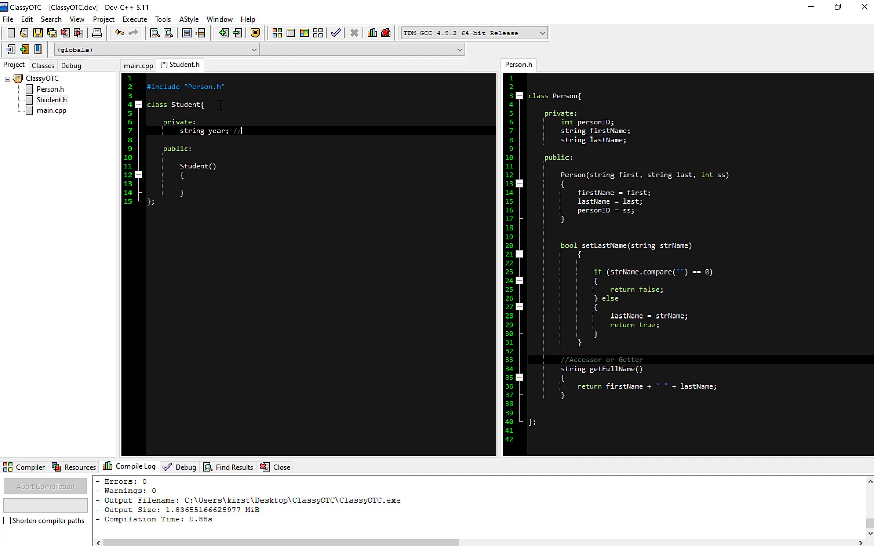
text(Freshman, Sop)
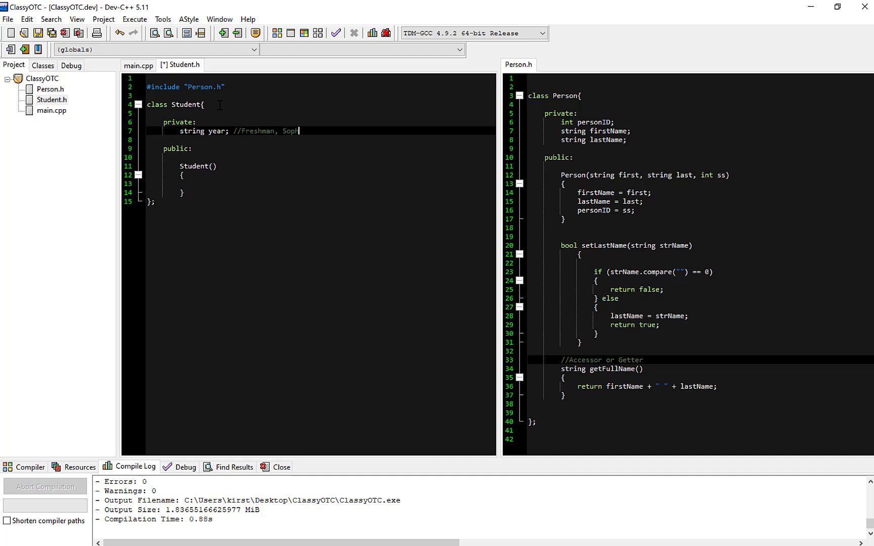
text(hmore...)
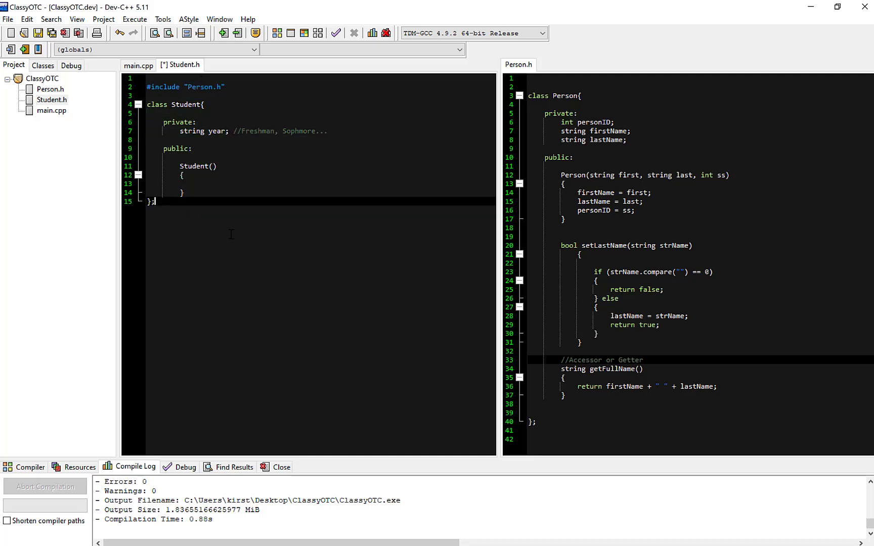
- Write the constructor Student(string theYear) { year = theYear; }
double_click(194, 166)
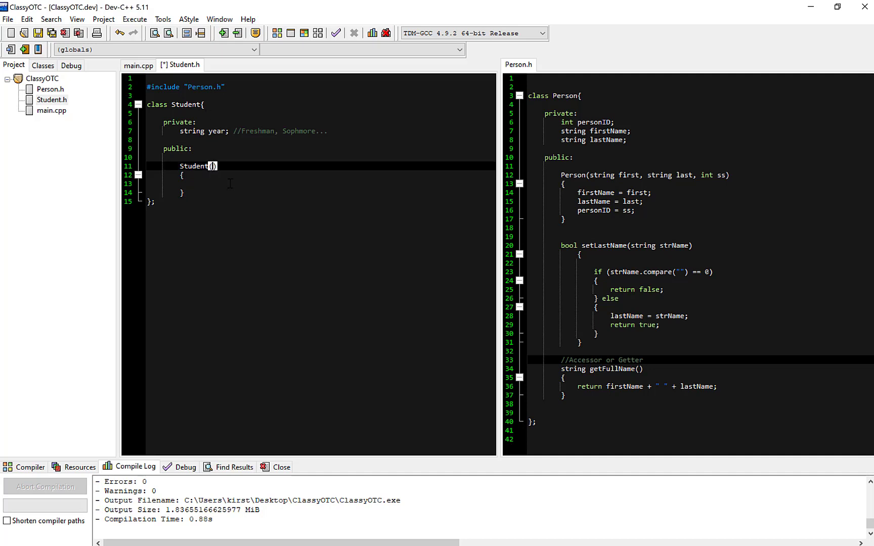
text(string)
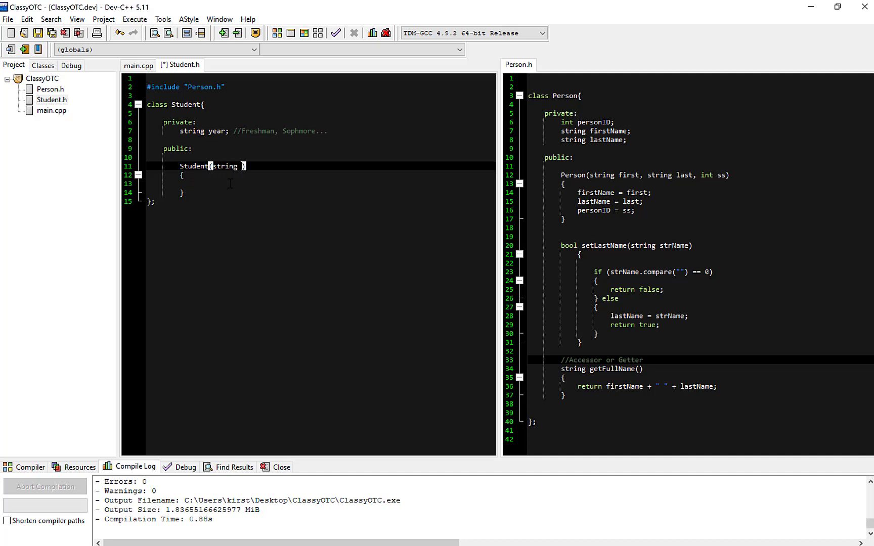
text(theYear)
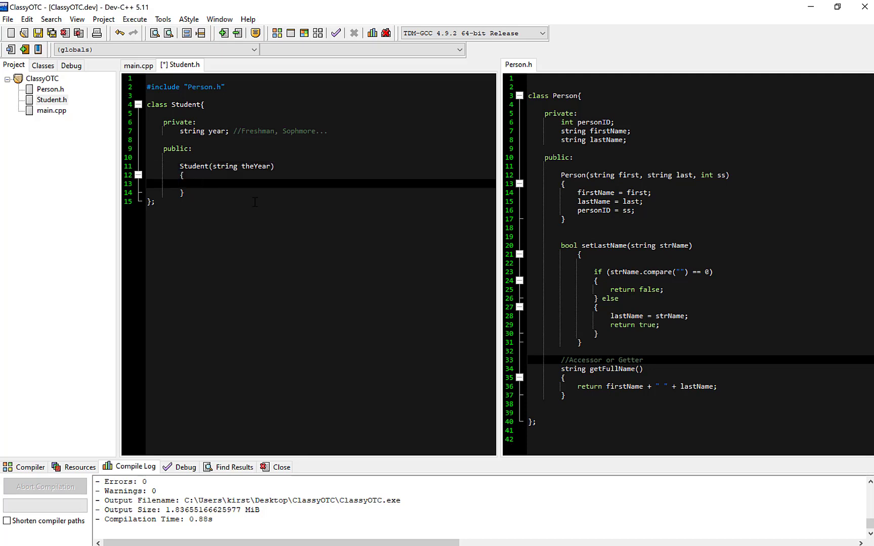
text(year)
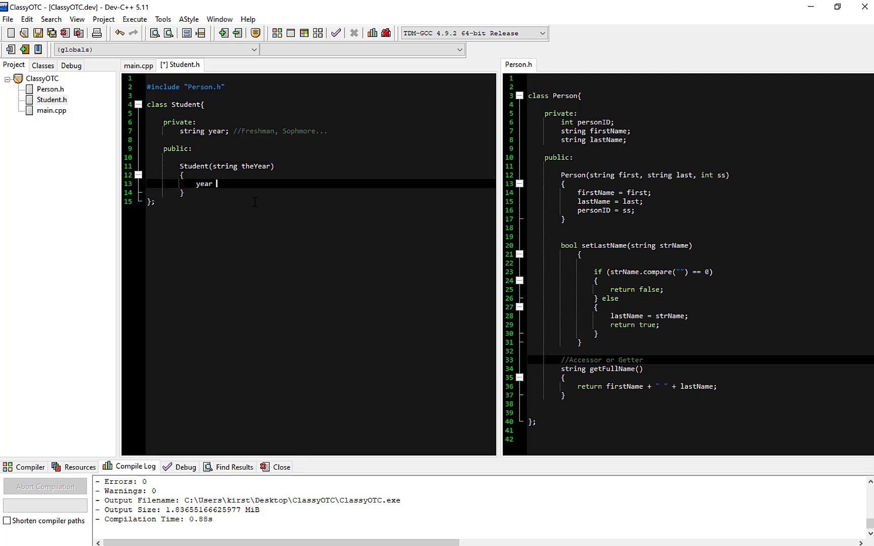
text(= theYear;)
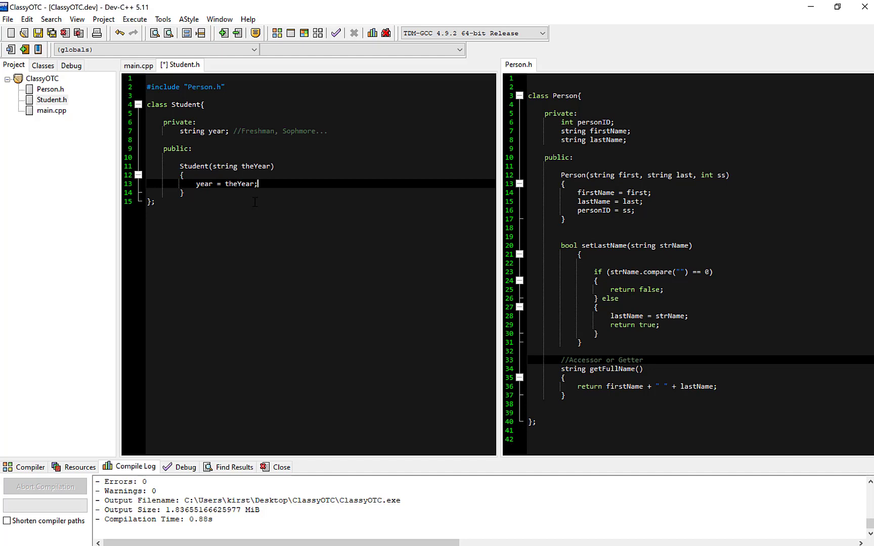
mouse_move(247, 242)
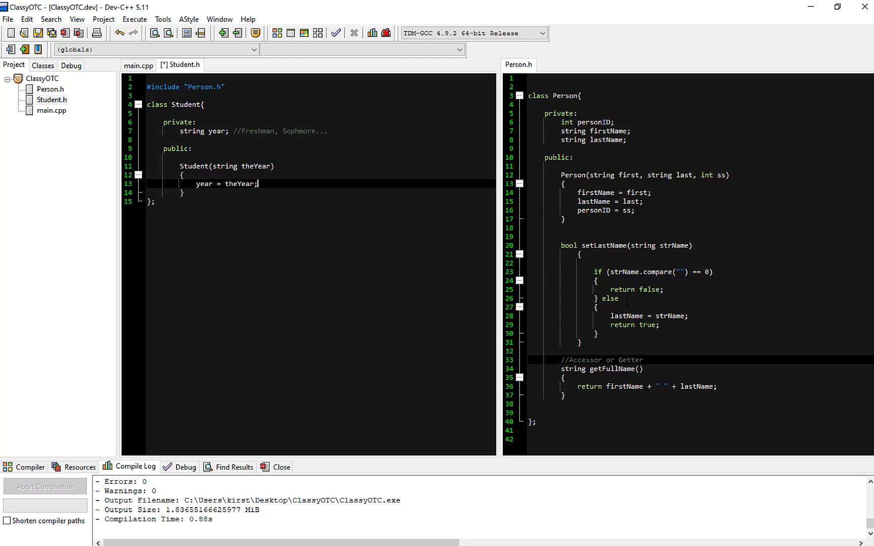
mouse_move(287, 262)
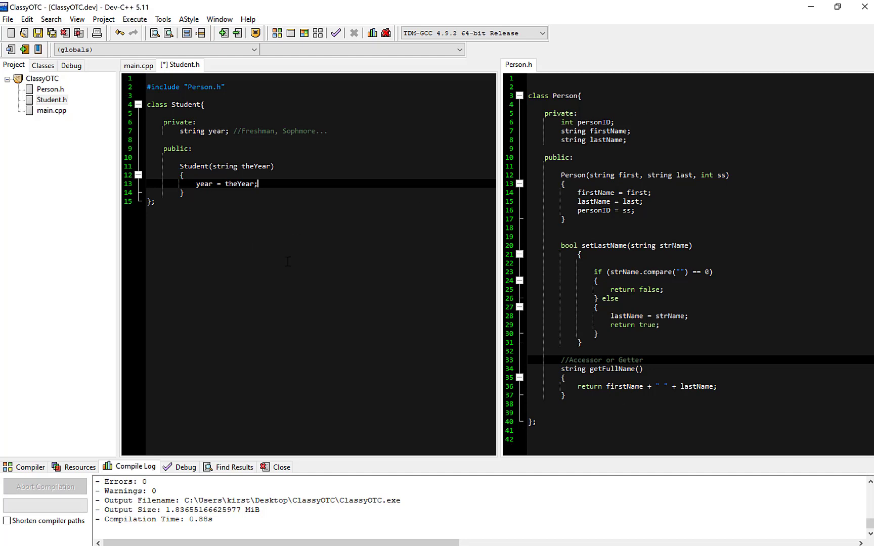
mouse_move(727, 308)
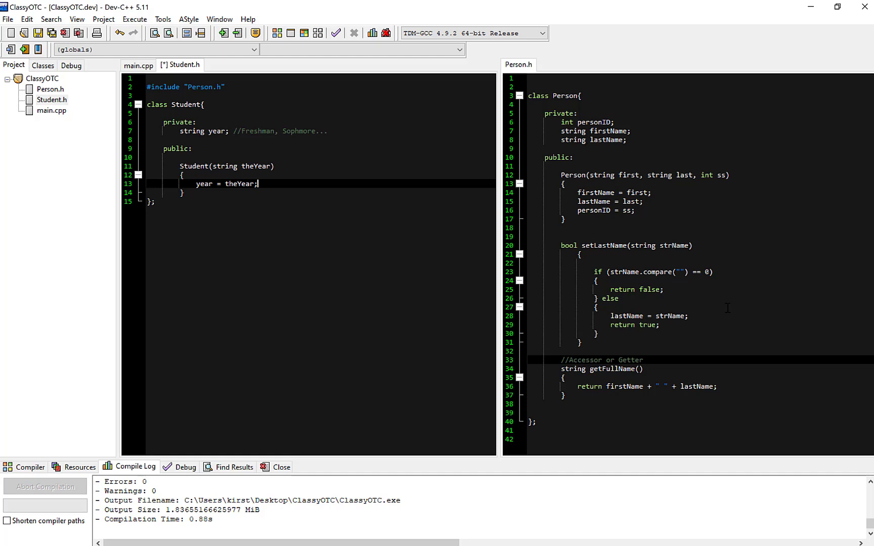
mouse_move(398, 240)
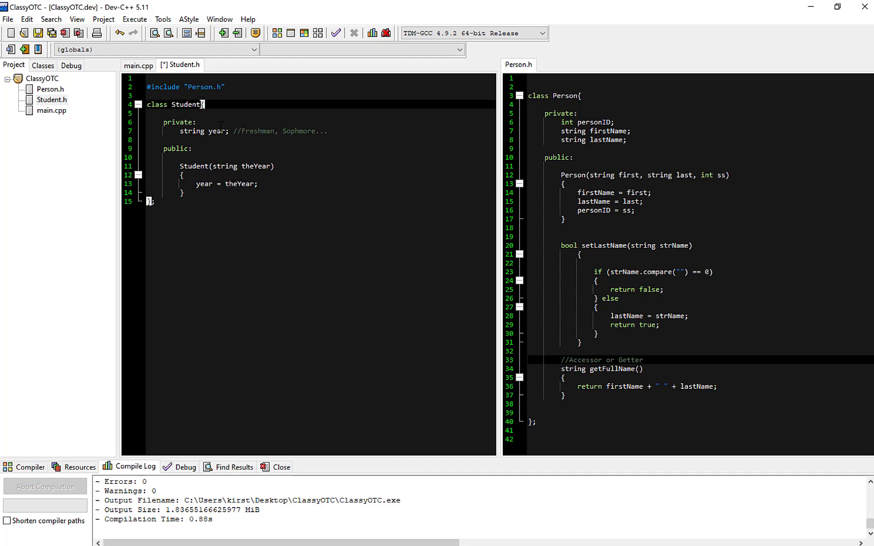
- Make Student publicly inherit from Person and start a derived-class comment above it
text(:public)
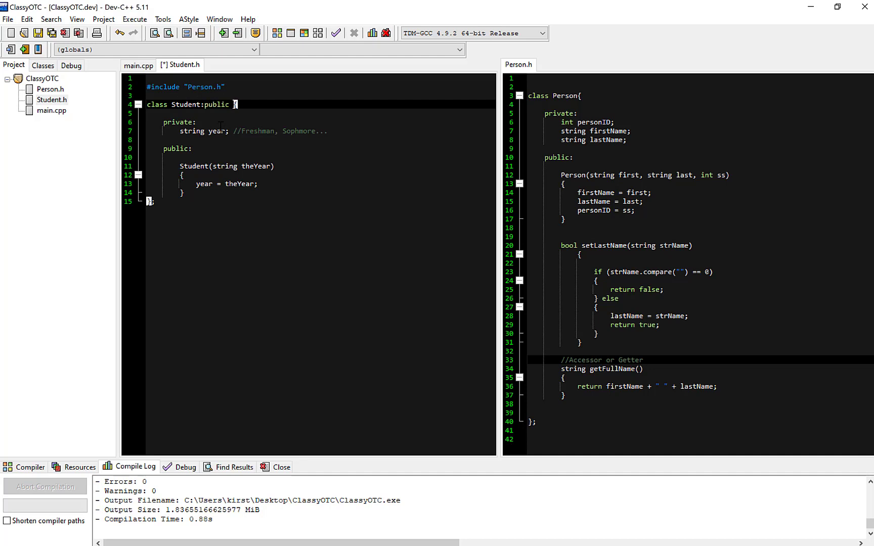
text(Person)
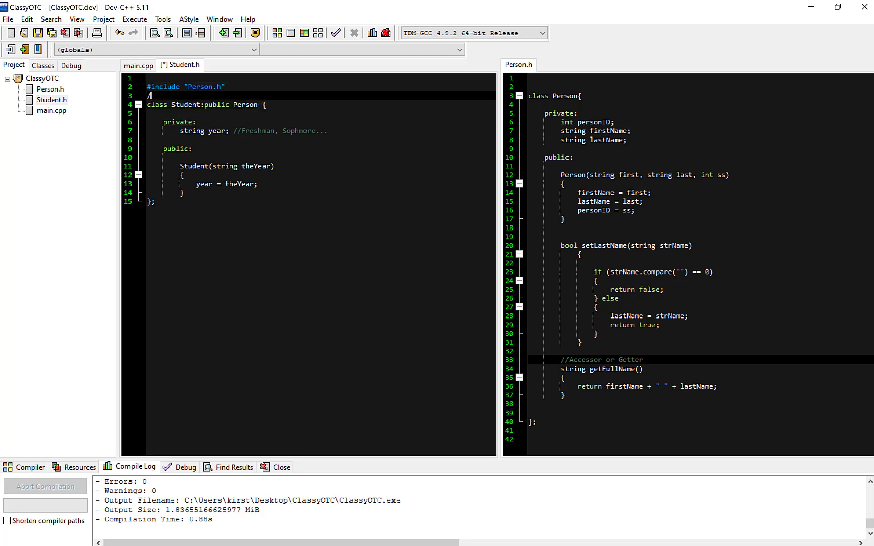
text(//derived class)
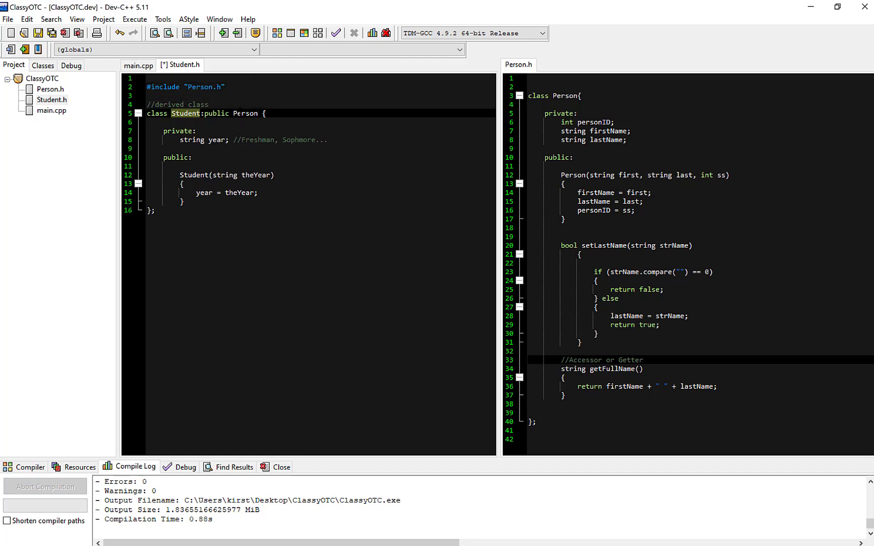
- Make Person's constructor print "A person is born"
double_click(244, 114)
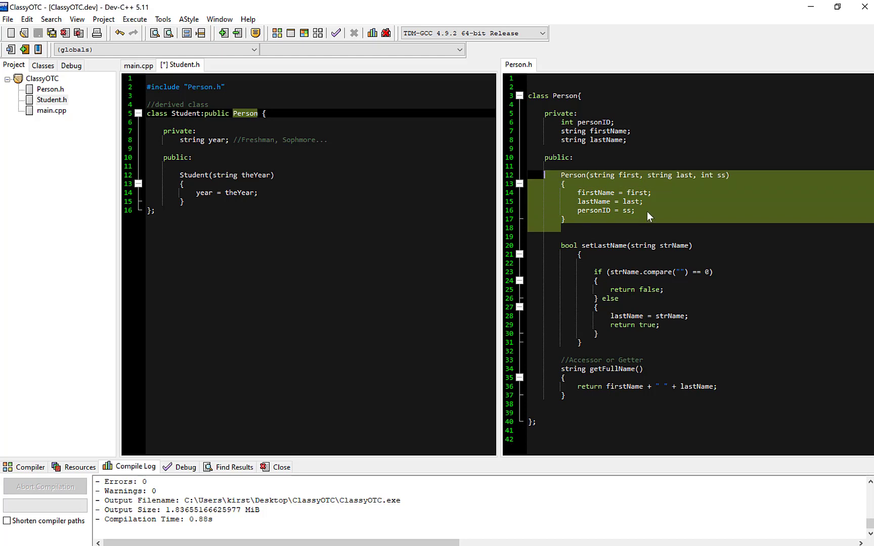
click(650, 210)
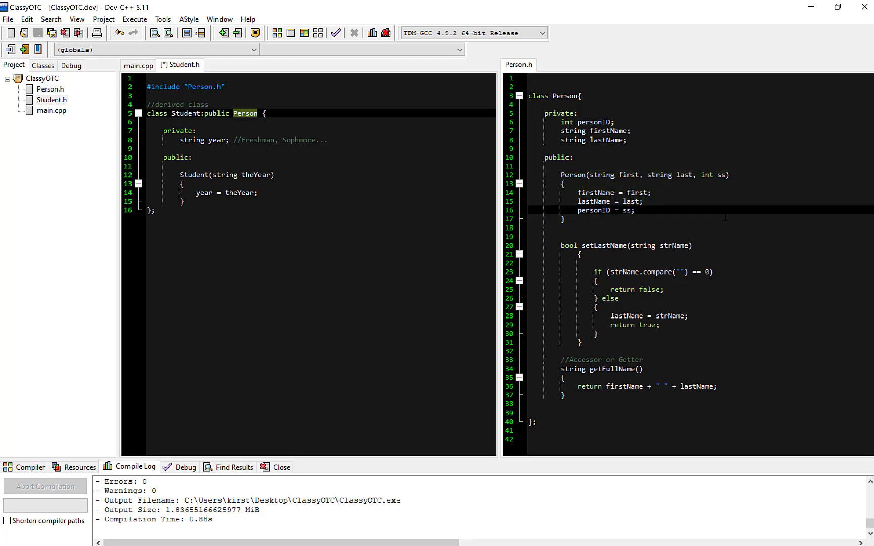
text(cout << "A p)
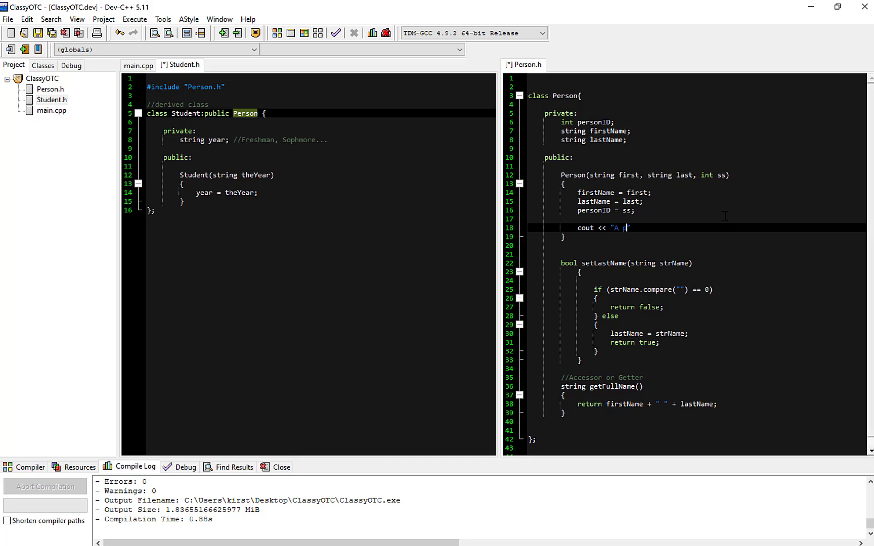
text(person is born)
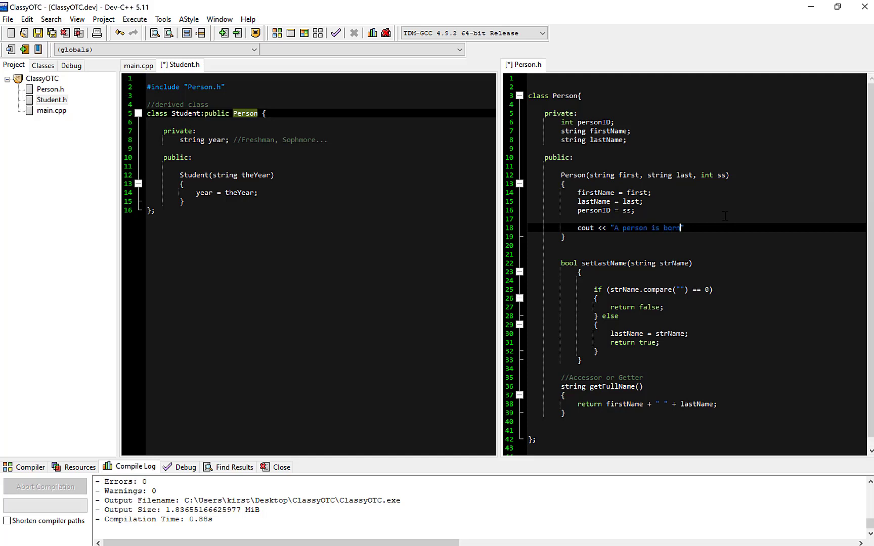
text(";)
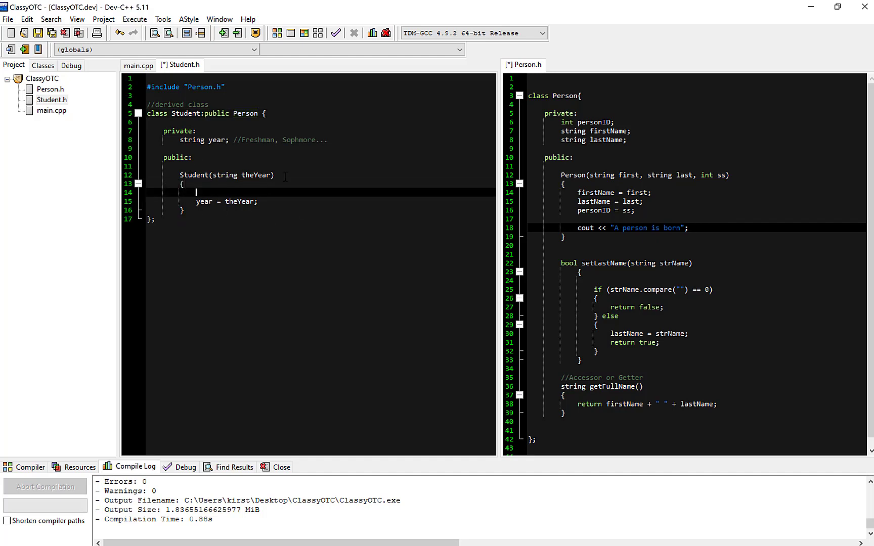
- Make Student's constructor print "A Student is Born"
text(cout <<)
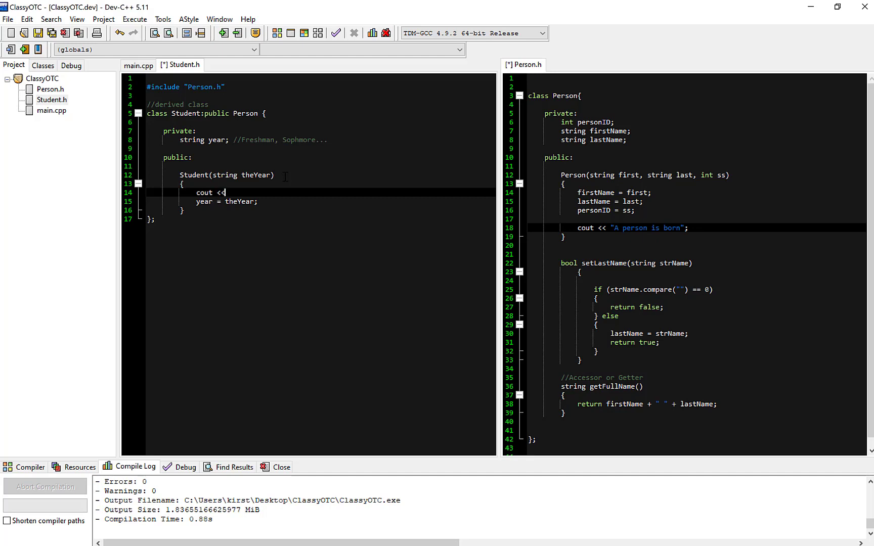
text("A s)
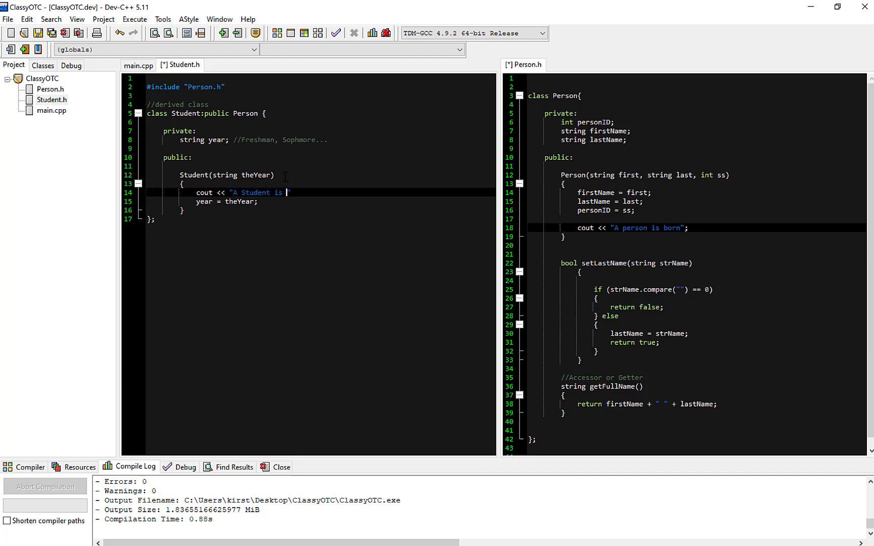
text(Born";)
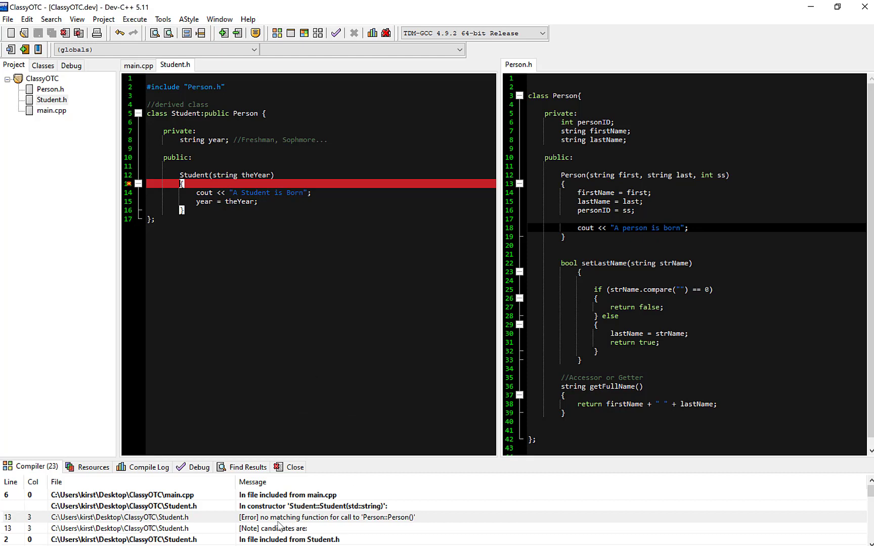
- Inspect the no matching Person::Person() error in the compiler output
click(329, 517)
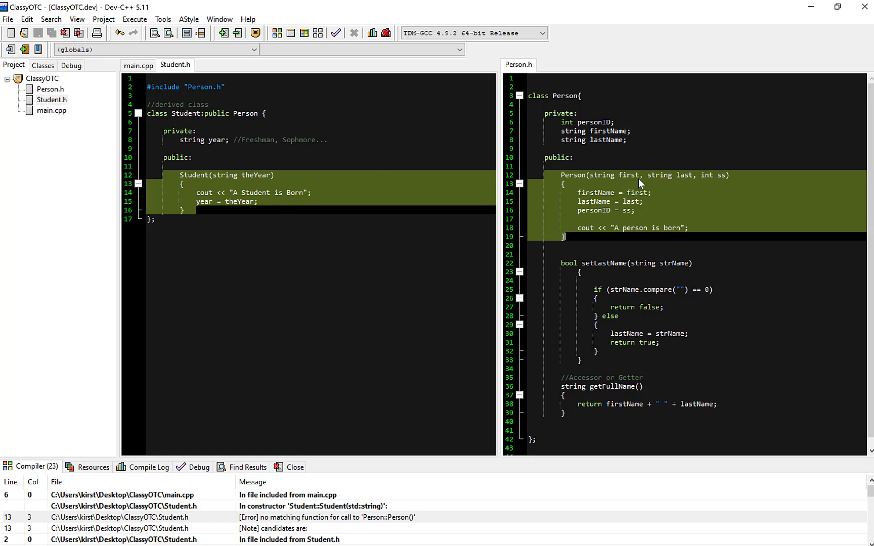
- Extend Student's constructor with first, last and ss, initializing Person(first, last, ss)
click(310, 192)
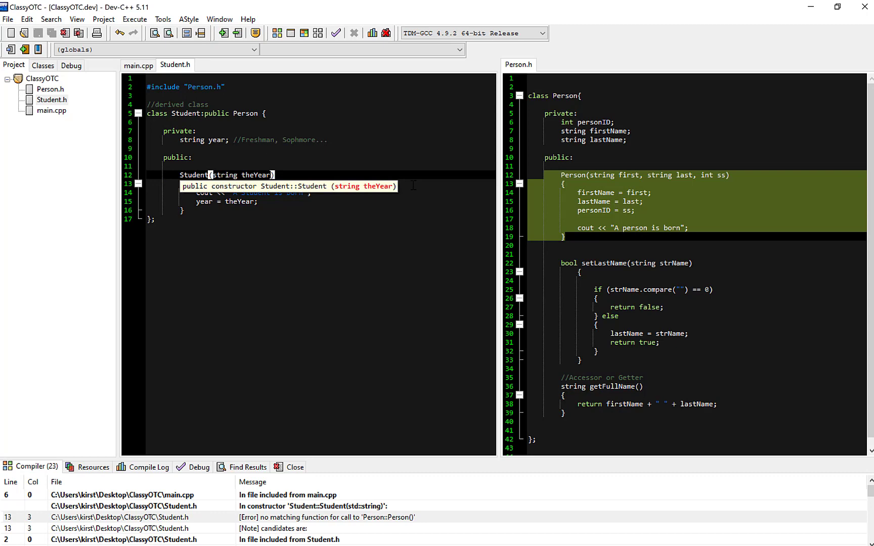
text(,)
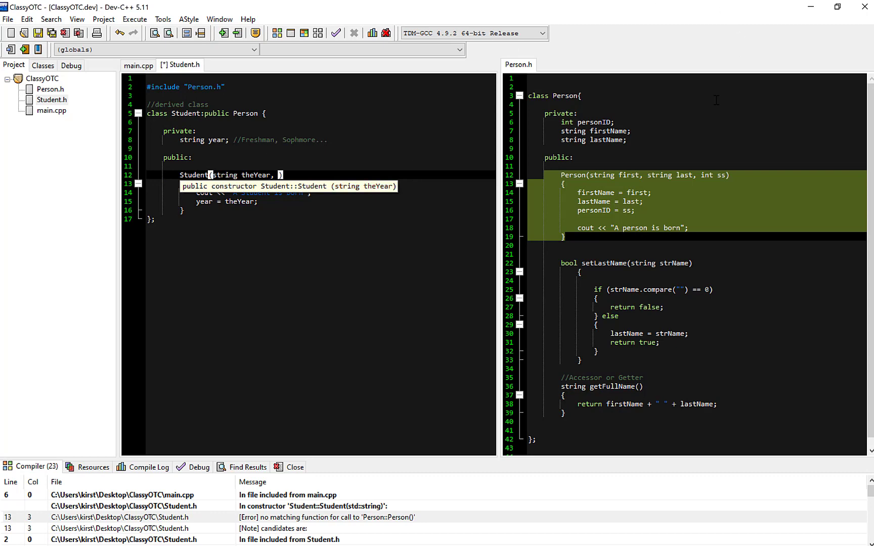
mouse_move(594, 179)
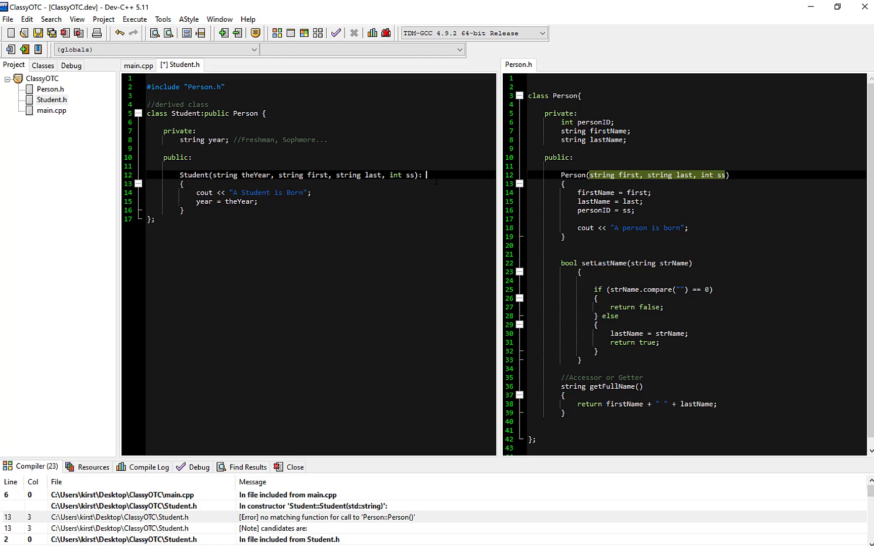
text(Person)
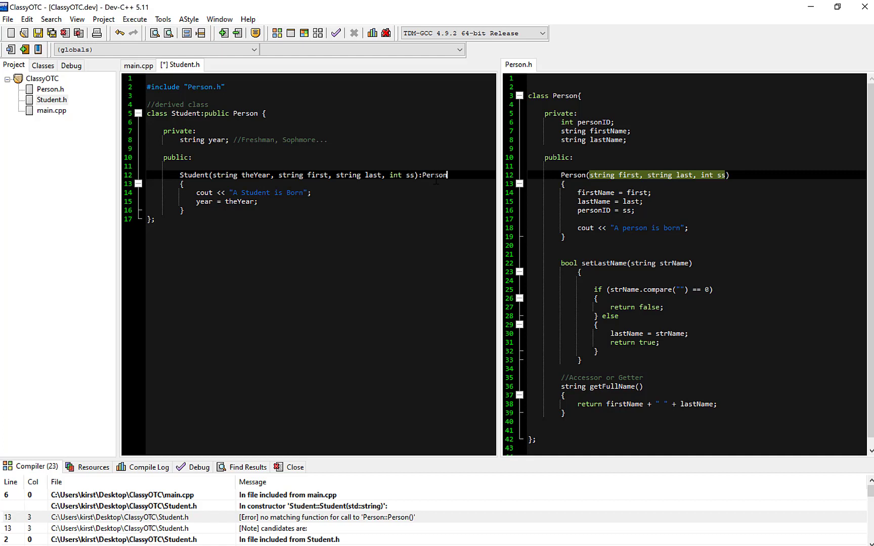
text(())
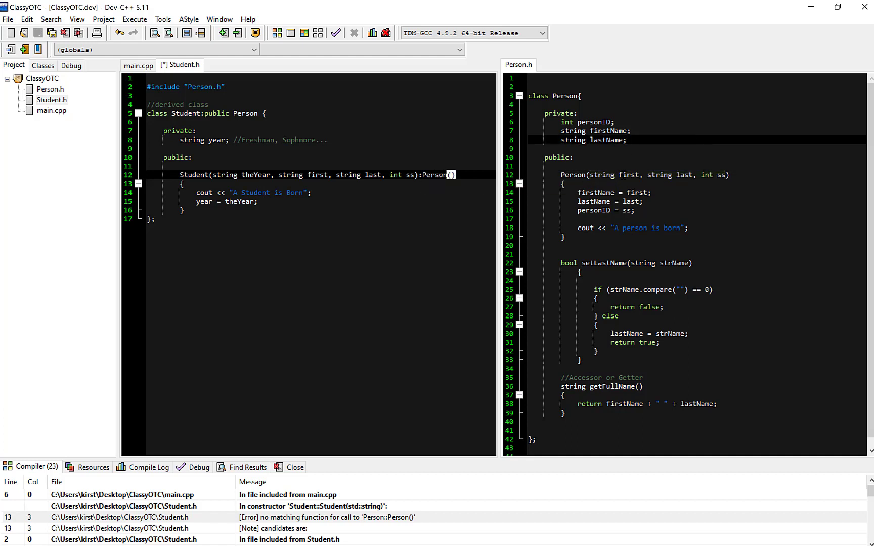
double_click(317, 175)
text(first)
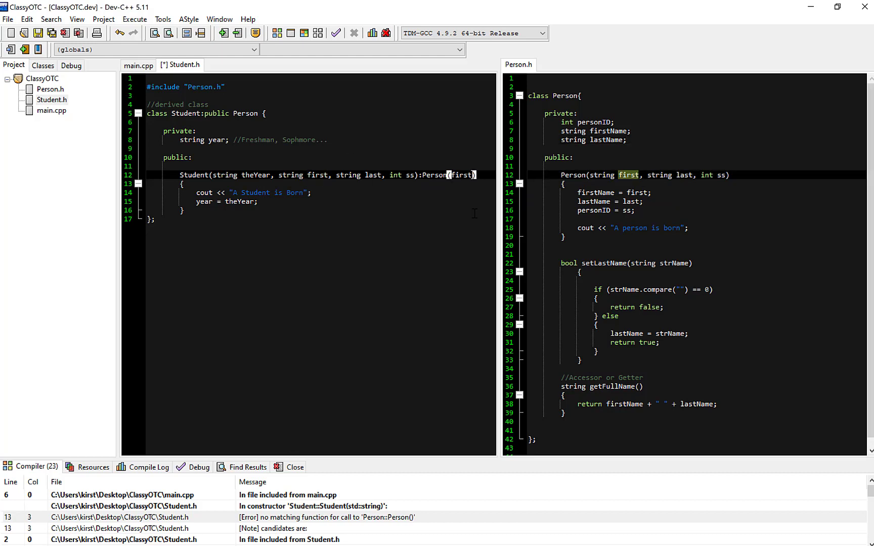
text(,)
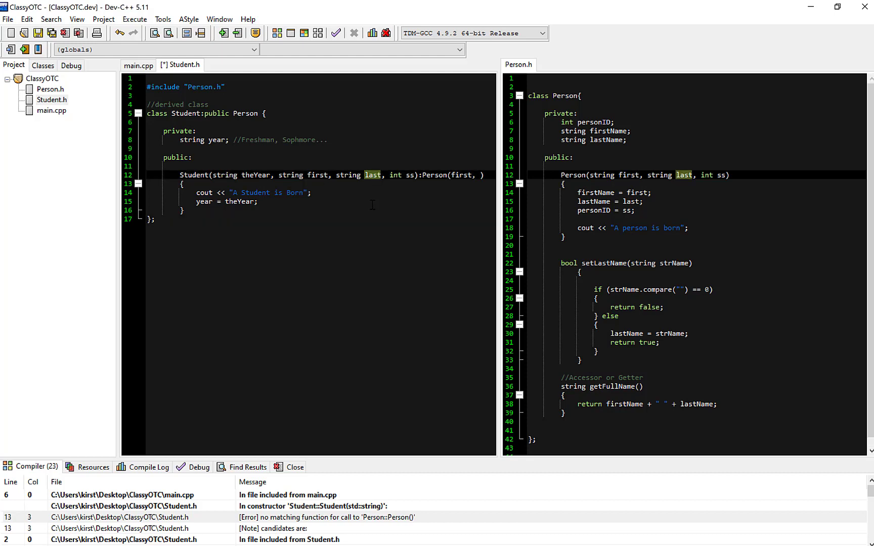
text(last,)
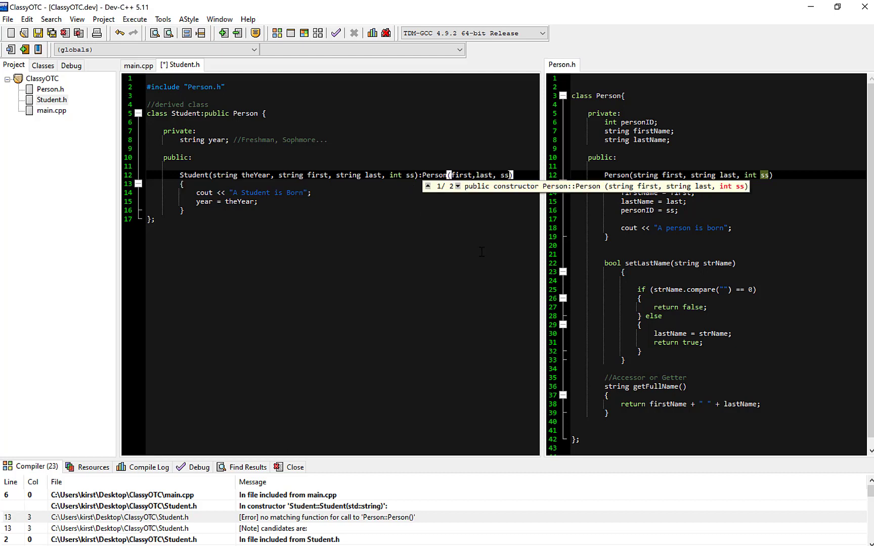
click(386, 190)
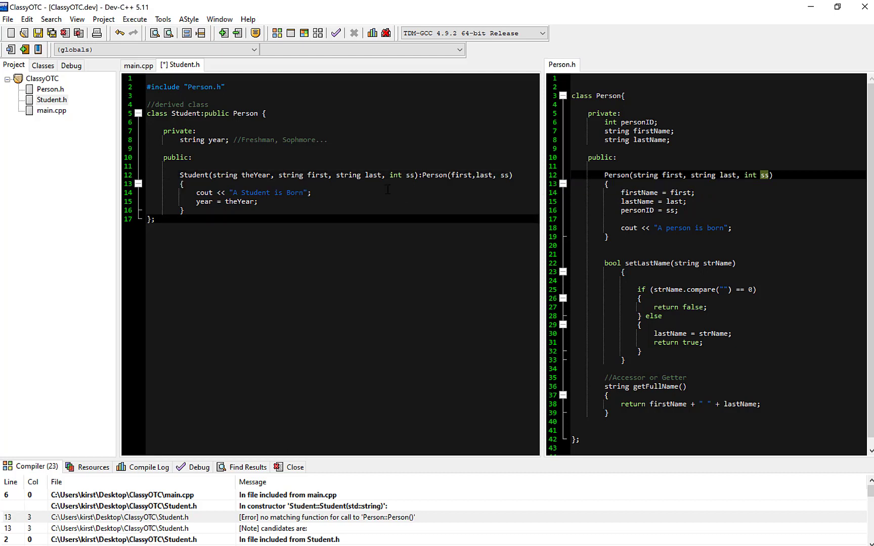
mouse_move(232, 233)
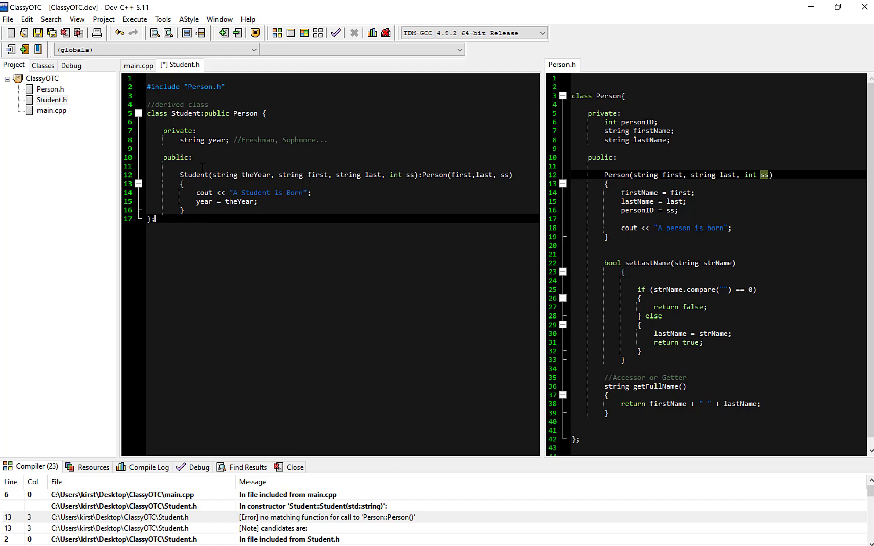
mouse_move(318, 170)
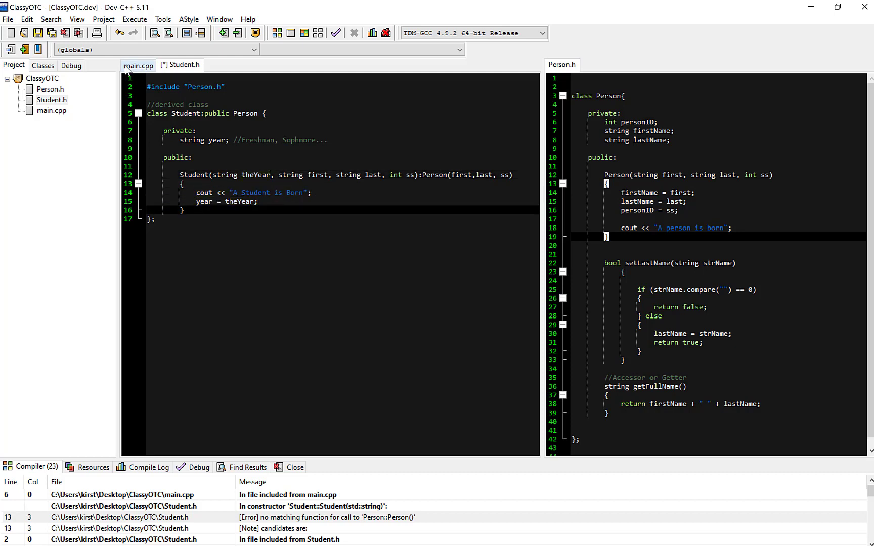
- Construct student in main.cpp with "Frosh", "JD", "Watt", 87654
click(138, 65)
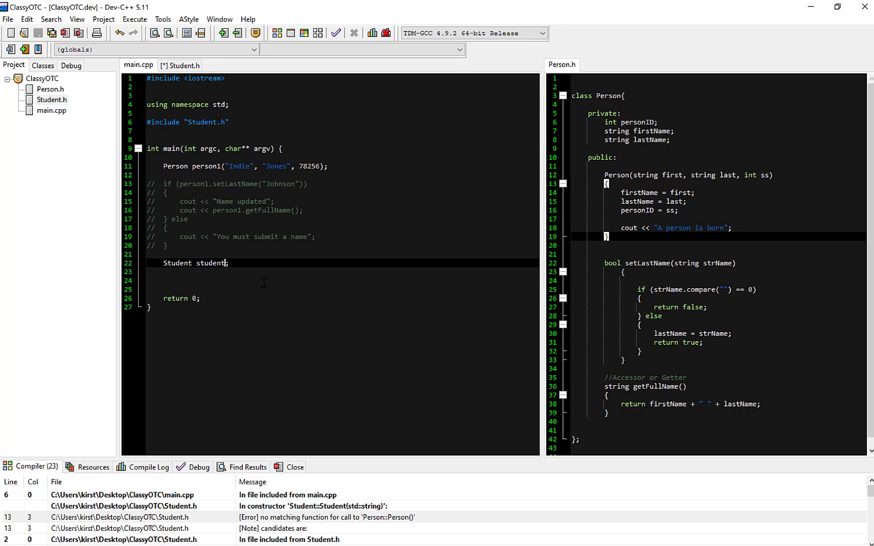
text(())
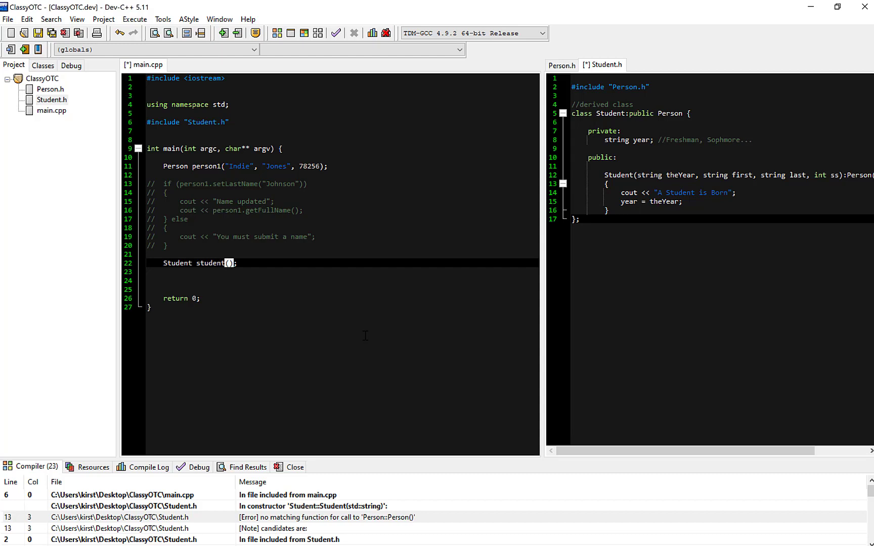
text("F")
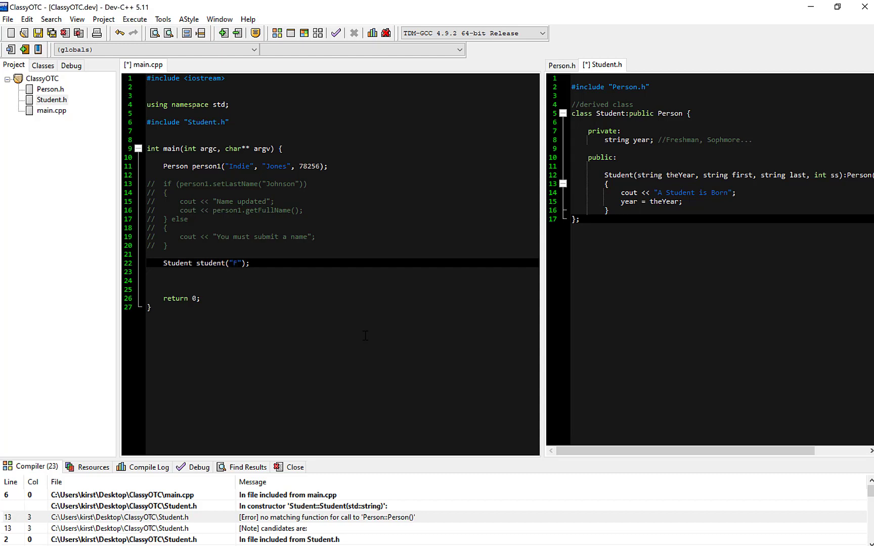
text(resh)
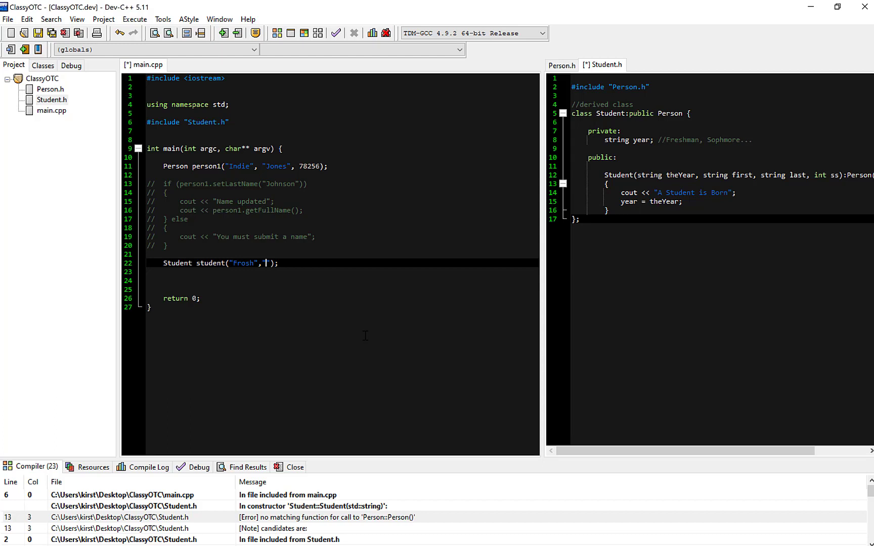
text(JD)
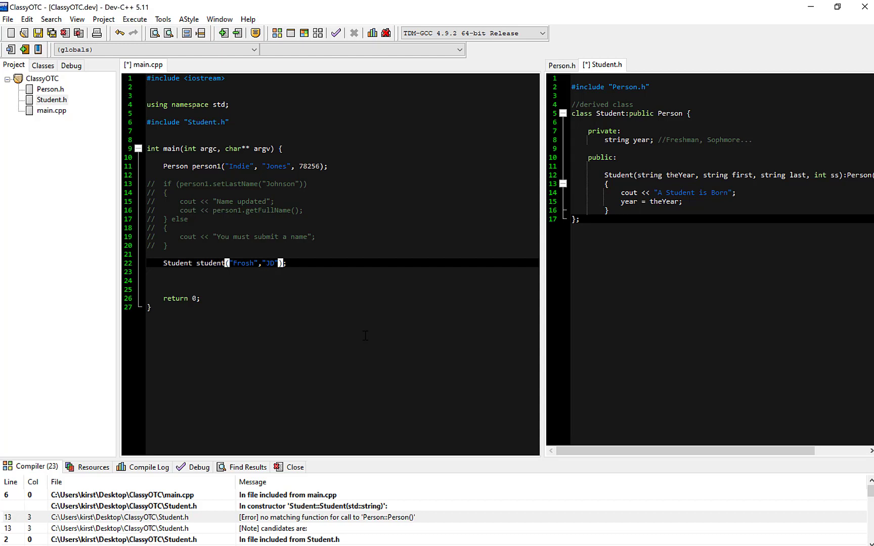
text(, "Whay")
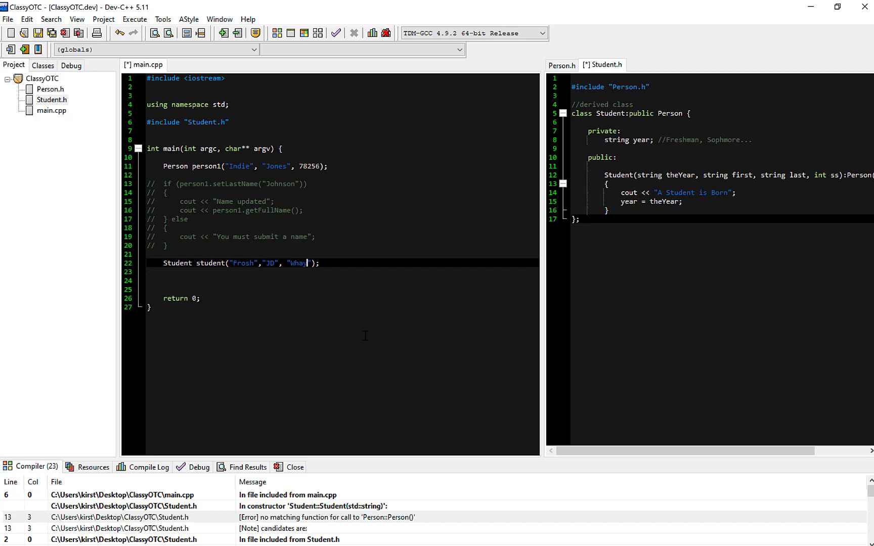
text(Watt)
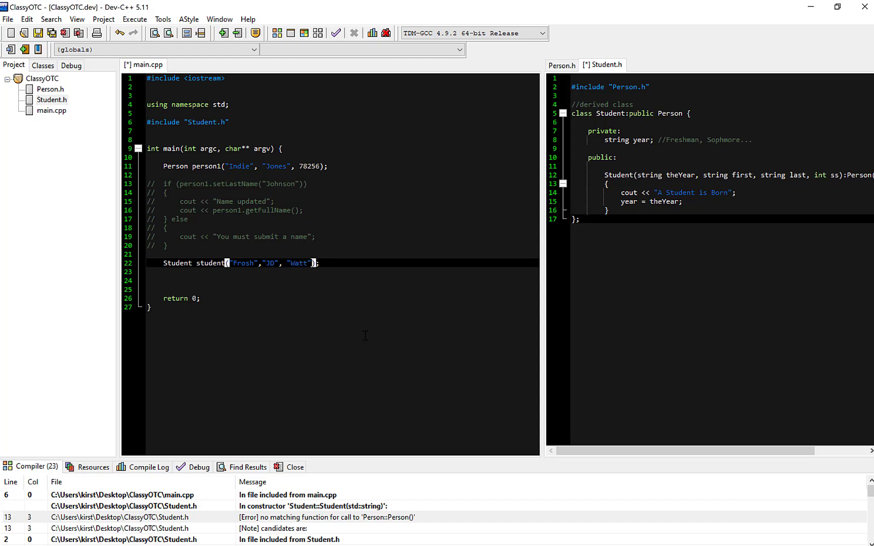
text(", ")
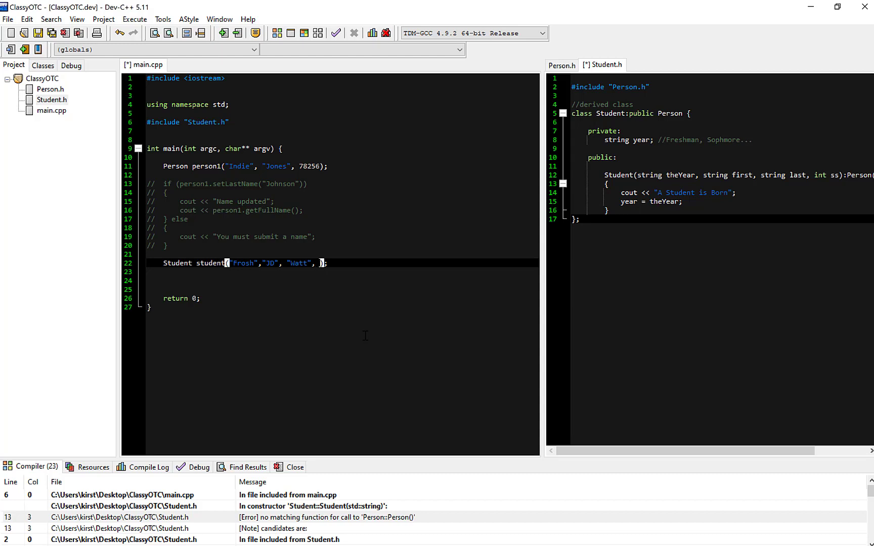
text(87654)
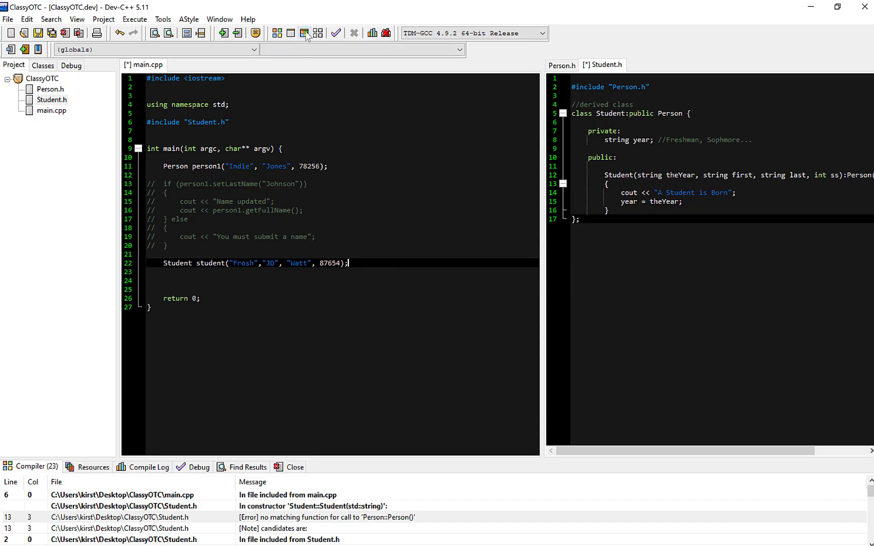
- Compile and run, printing the person and student birth messages
click(304, 33)
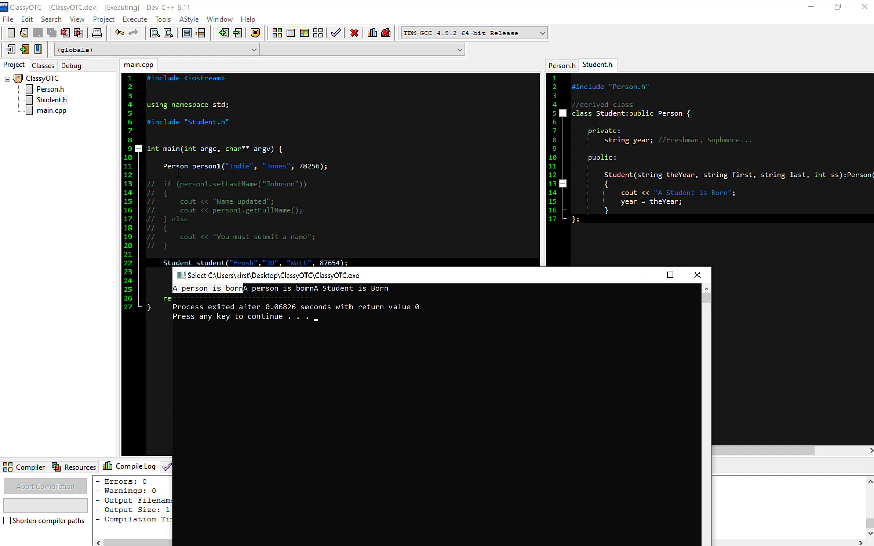
mouse_move(397, 287)
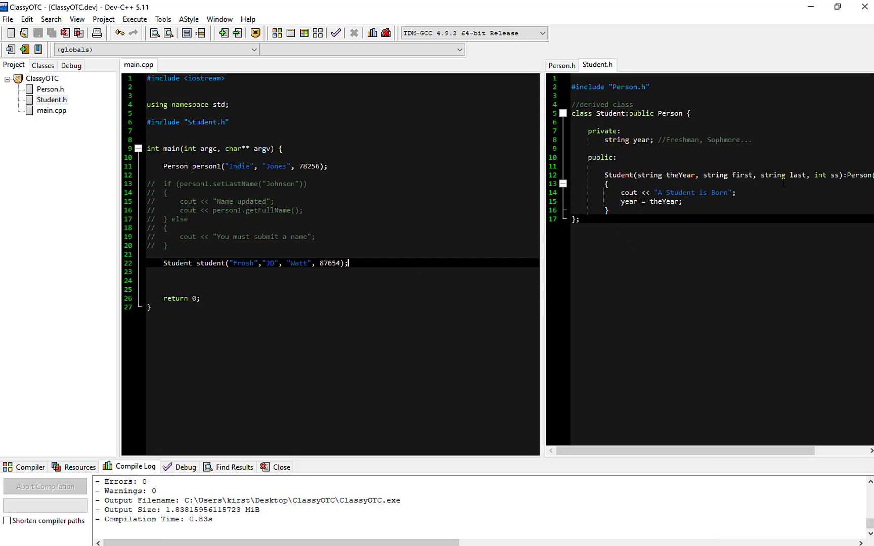
mouse_move(563, 105)
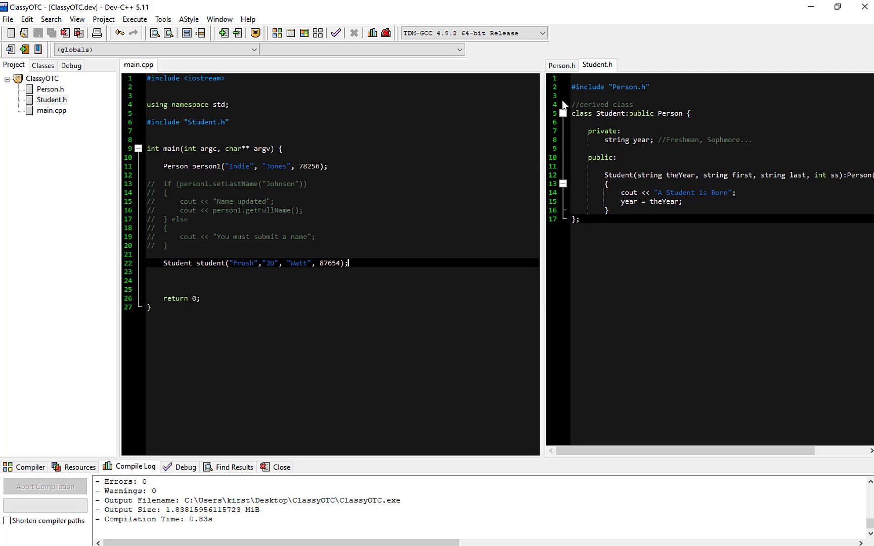
- Add cout << student.getFullName(); to main with Person.h shown beside it, and comment out the person1 line
click(560, 65)
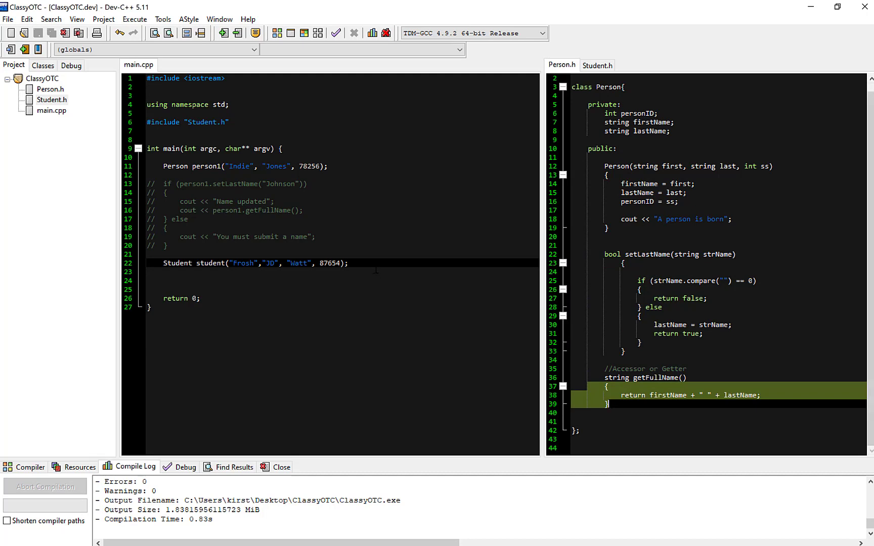
key(enter)
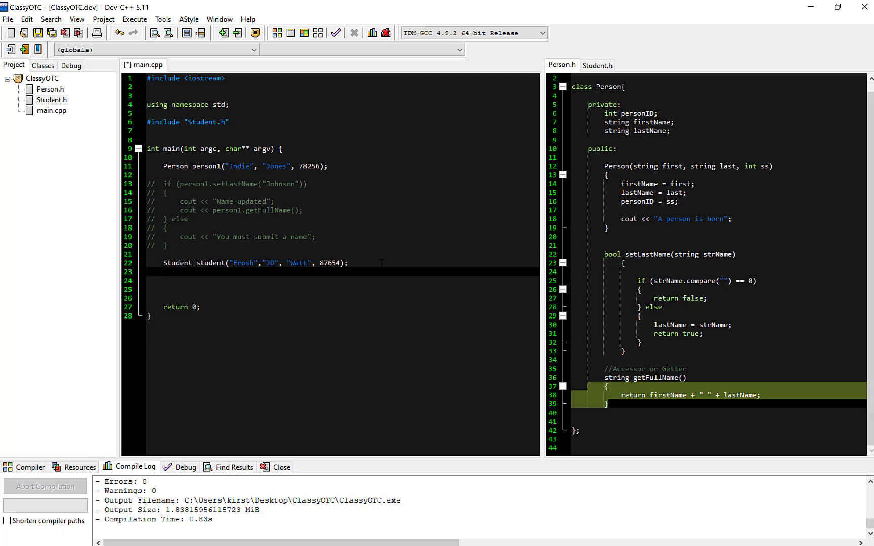
text(student)
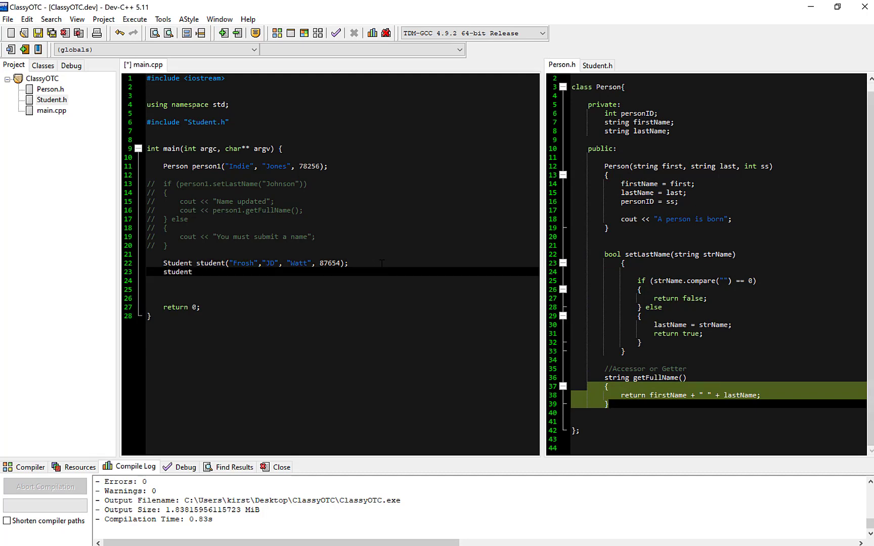
text(.)
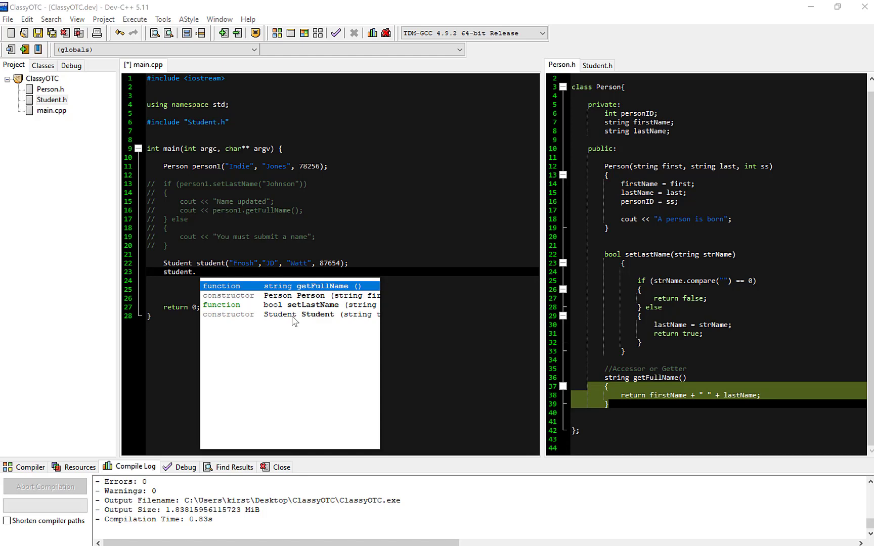
mouse_move(358, 327)
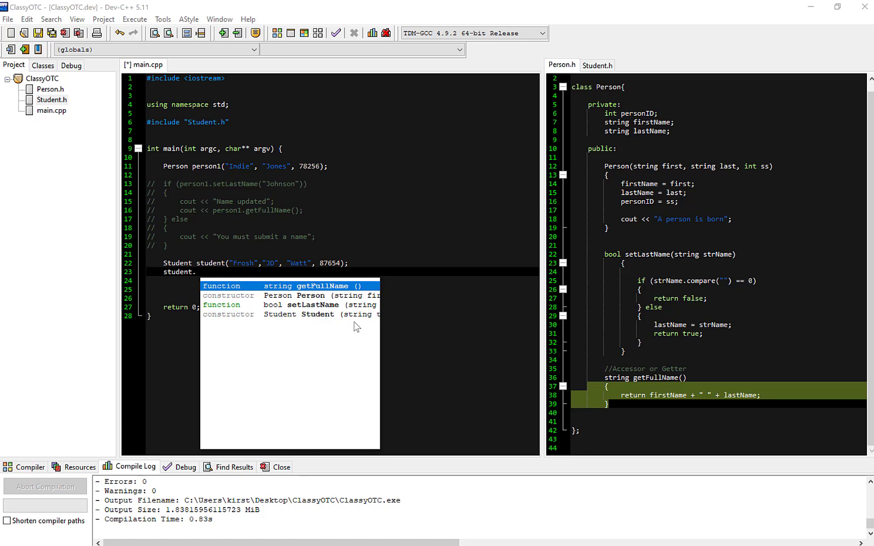
mouse_move(377, 310)
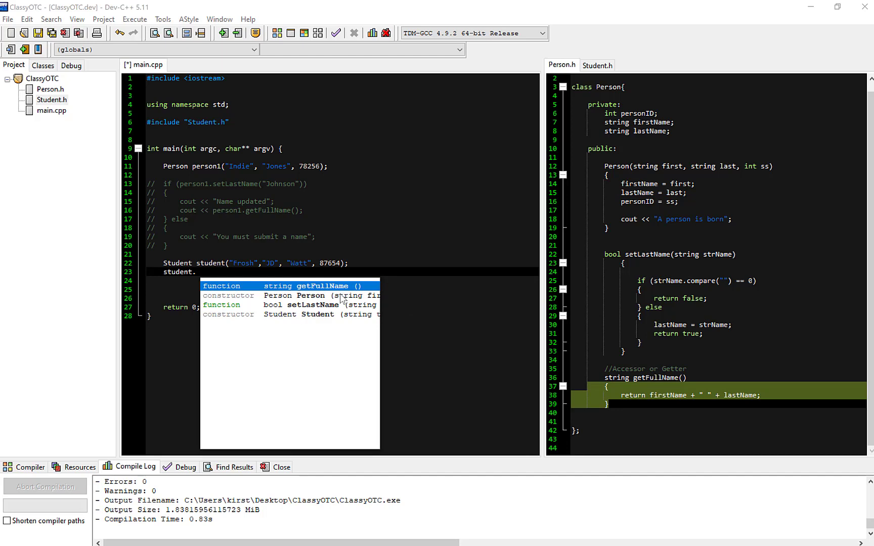
mouse_move(312, 313)
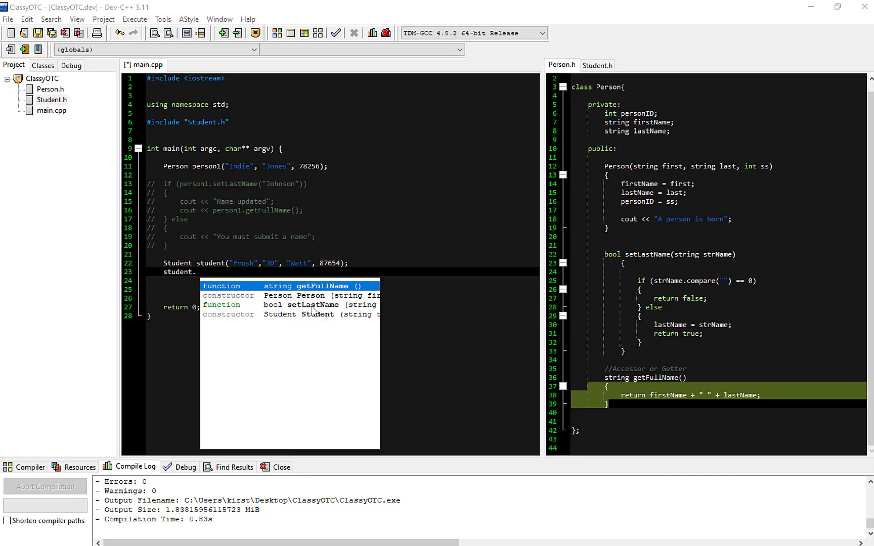
mouse_move(363, 326)
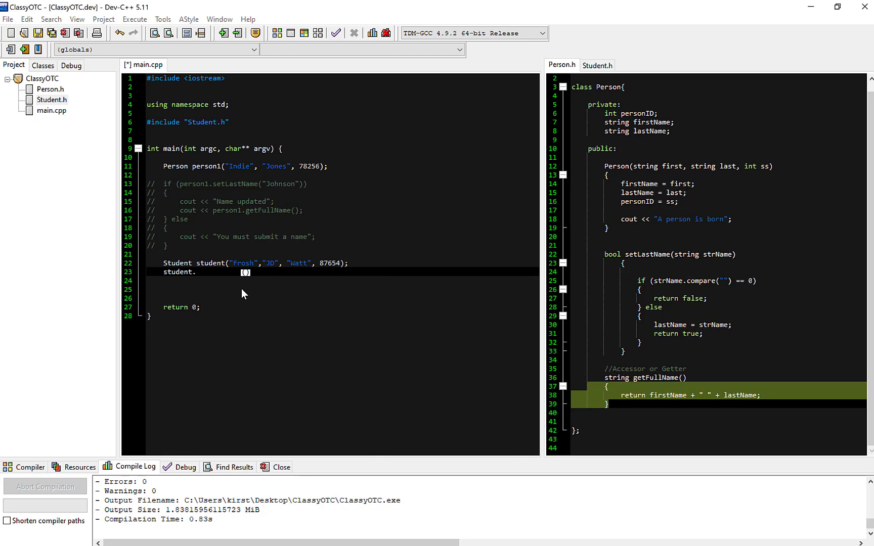
text(getFullName()
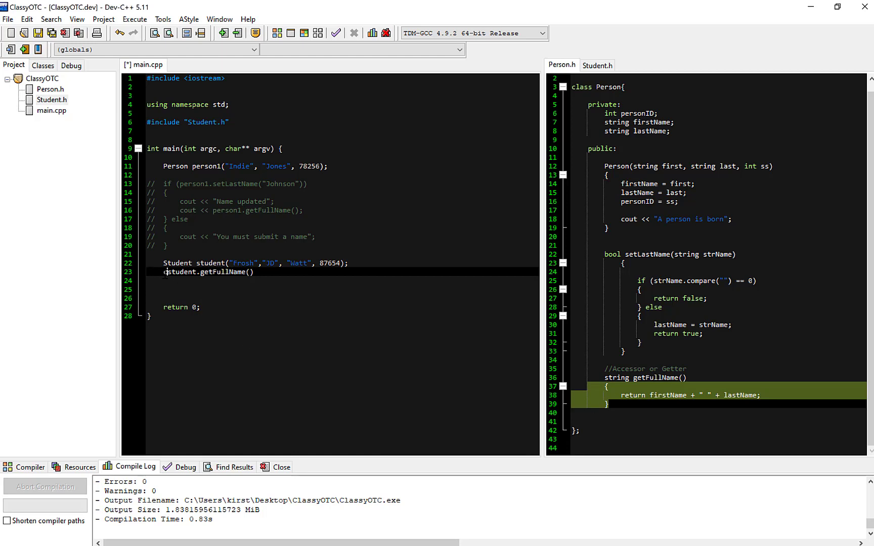
text(cout <<)
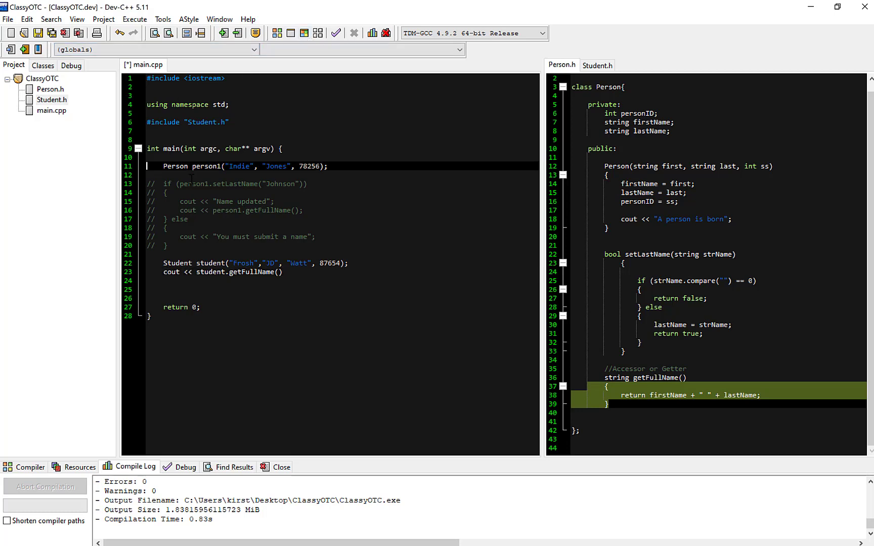
text(//)
click(342, 272)
text(;)
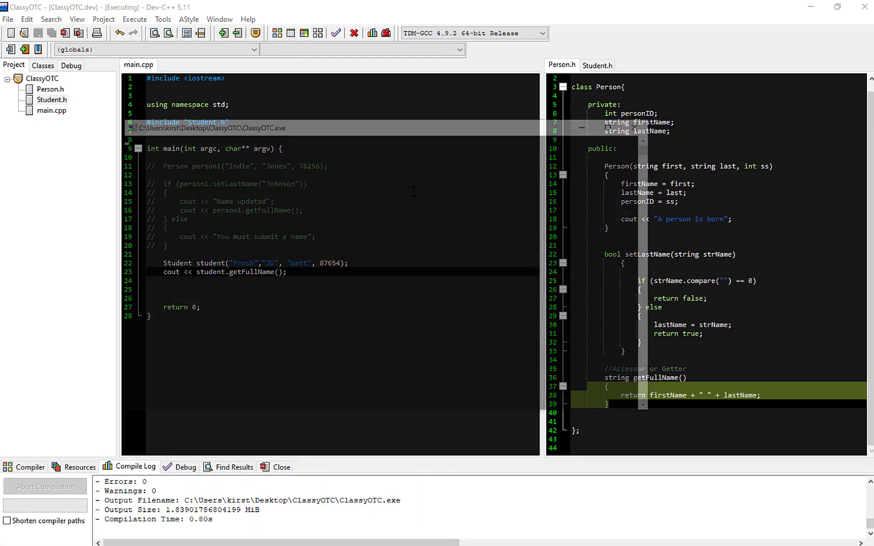
- Bring the Student.h class header back into view after the run
click(222, 32)
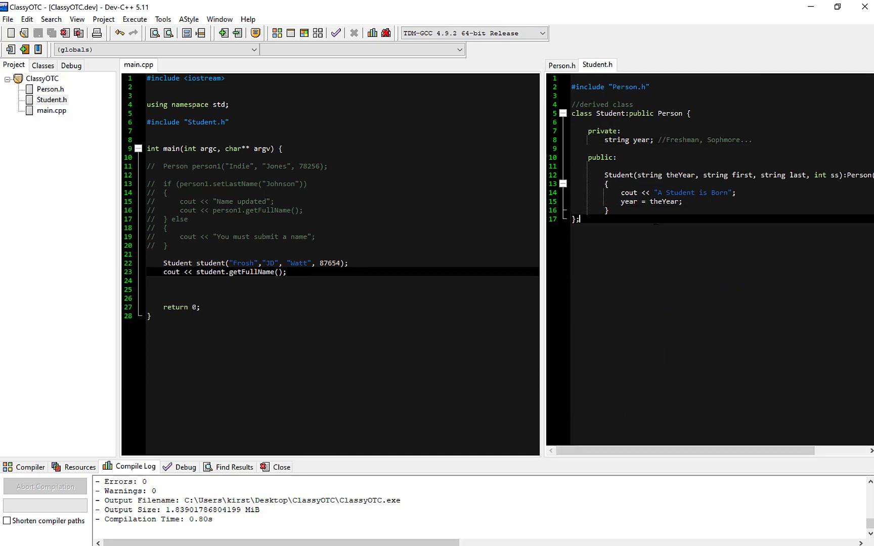
- Add //ACCESSORS or MUTATORS and //getters or setters comments below the Student constructor
key(Enter)
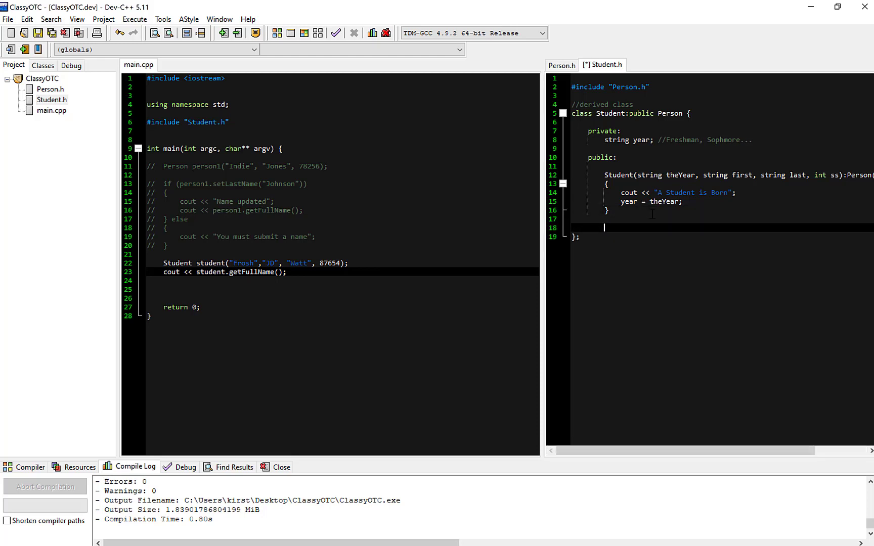
text(//ACCESS)
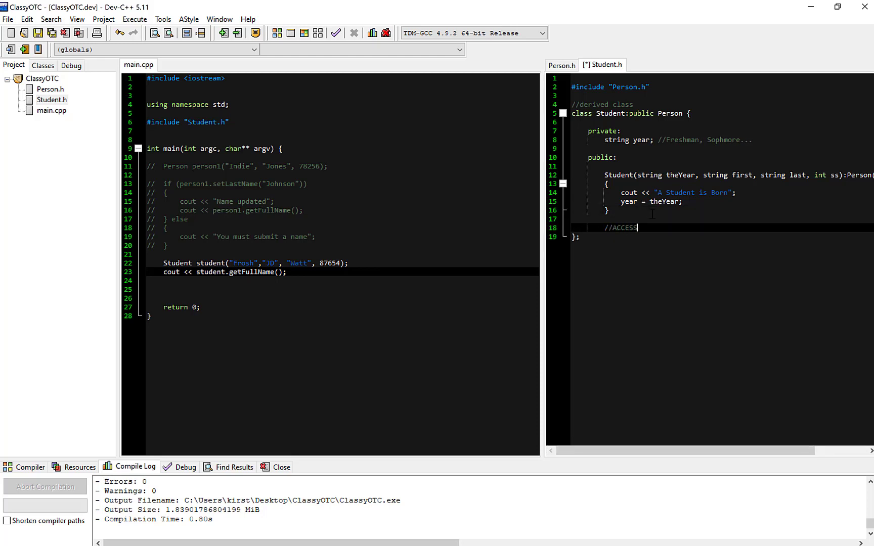
text(s)
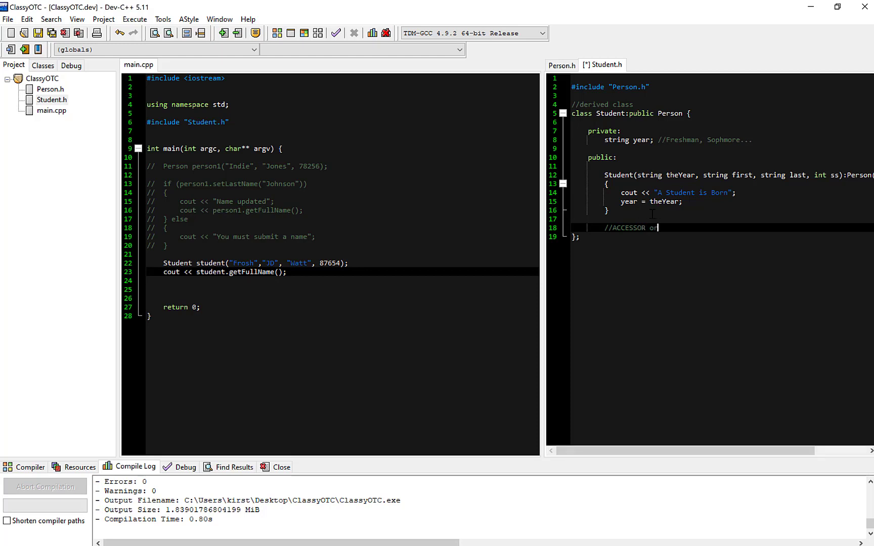
text(MUT)
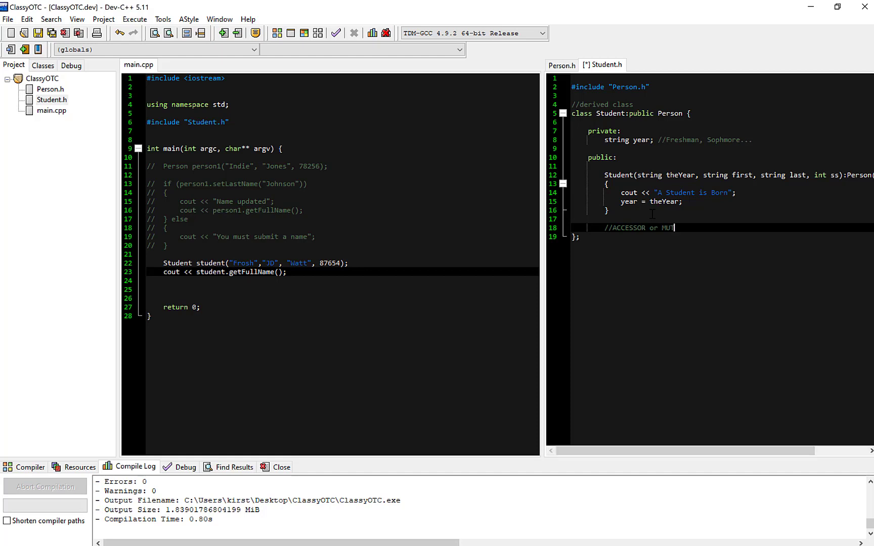
text(ATORS)
text(//)
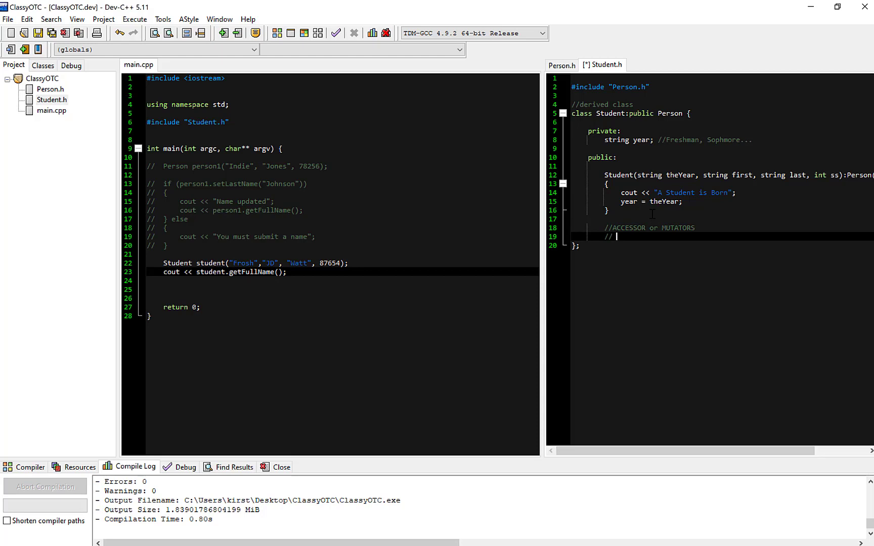
text(getter)
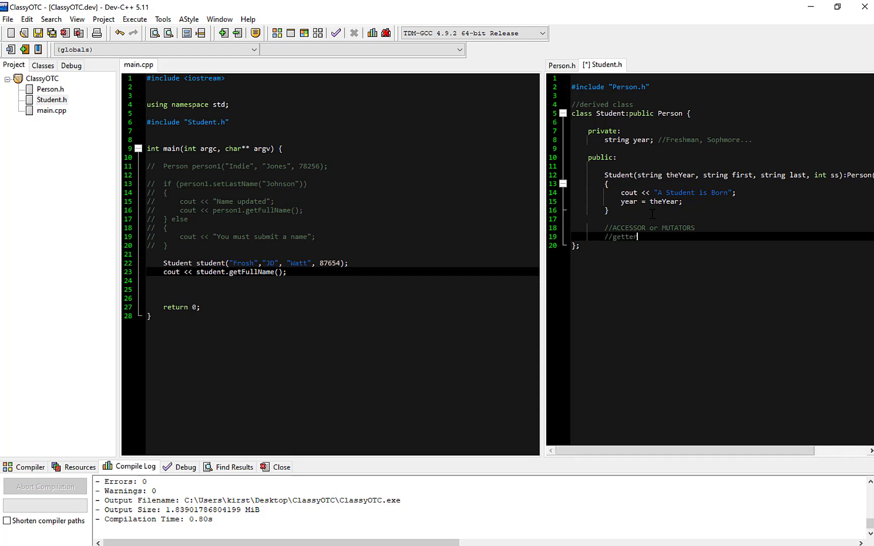
text(s or)
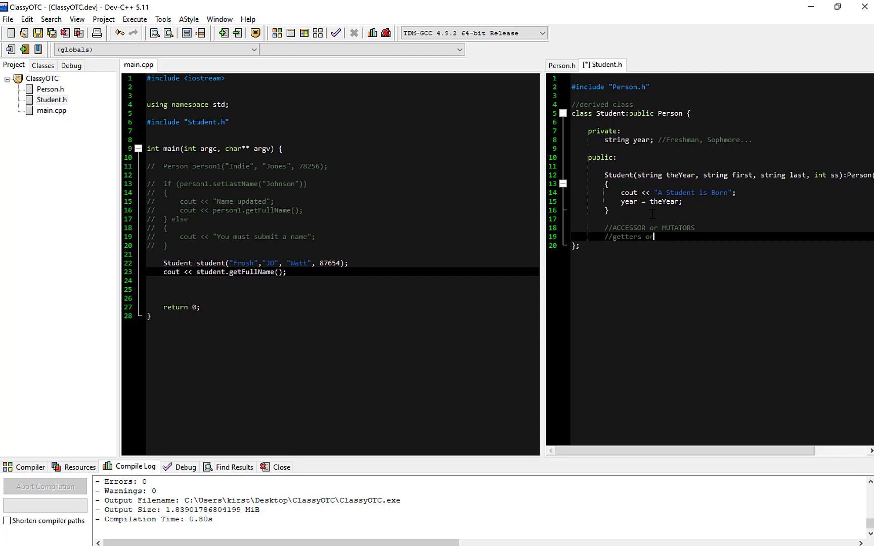
text(setters)
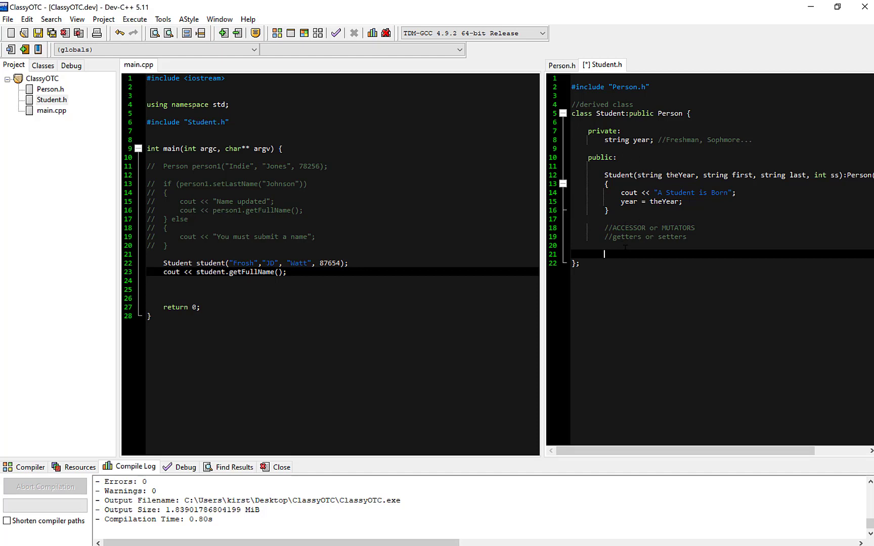
- Define string getYear() { return year; } in the Student class
text(string)
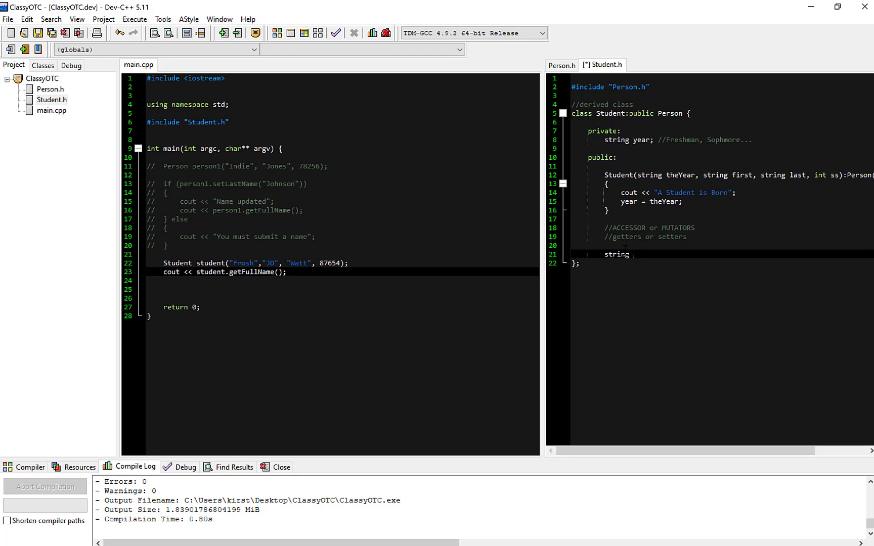
text(getYear)
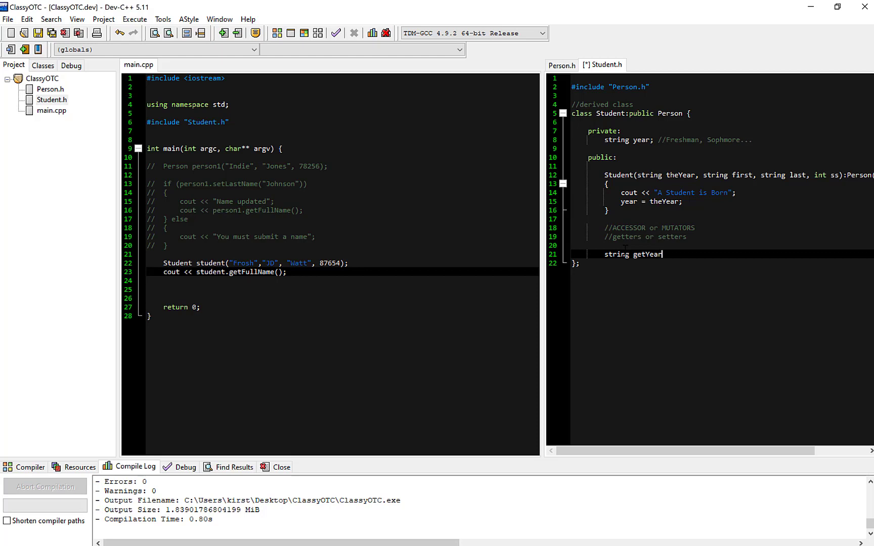
text(())
text(return year)
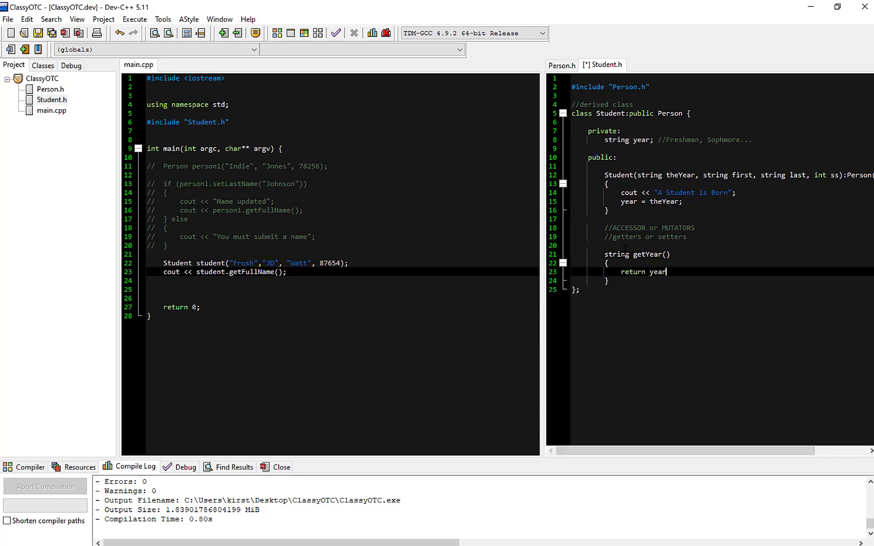
text(;)
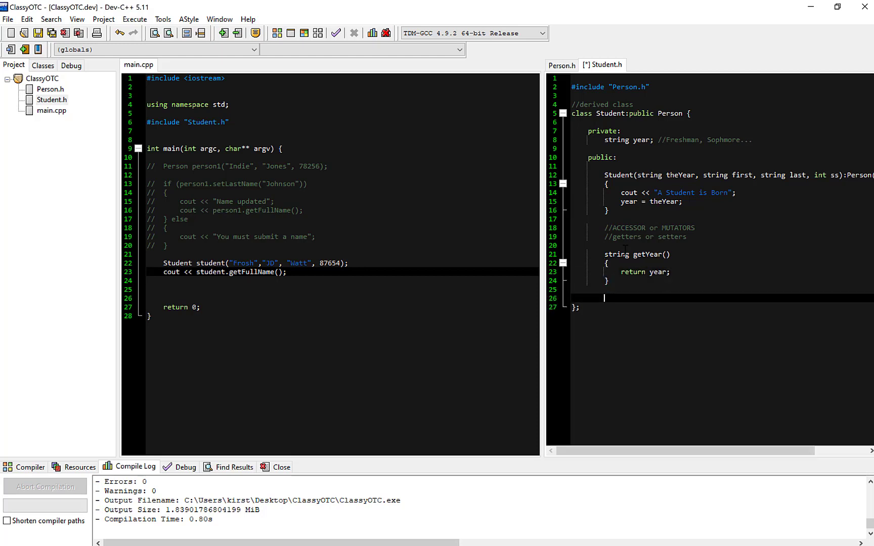
- Define void setYear(string theYear) { year = theYear; } in the Student class
text(void)
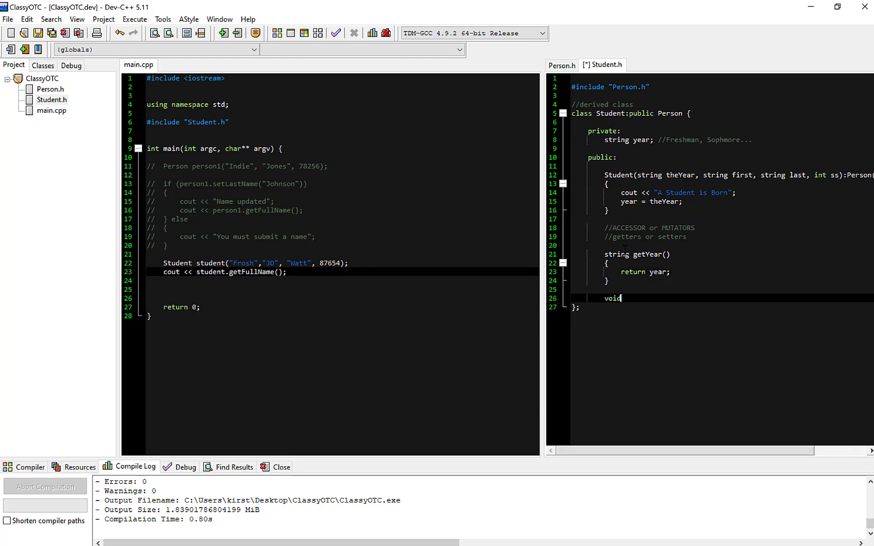
text(setY)
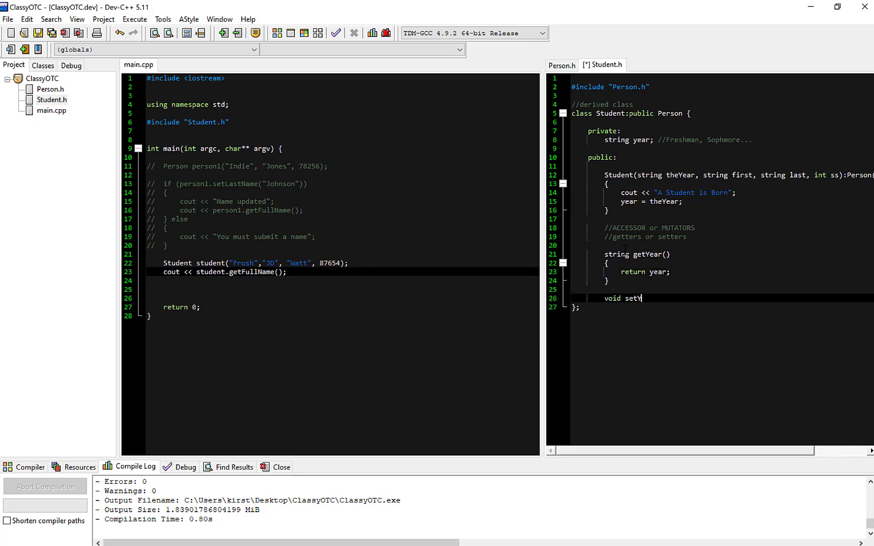
text(ear())
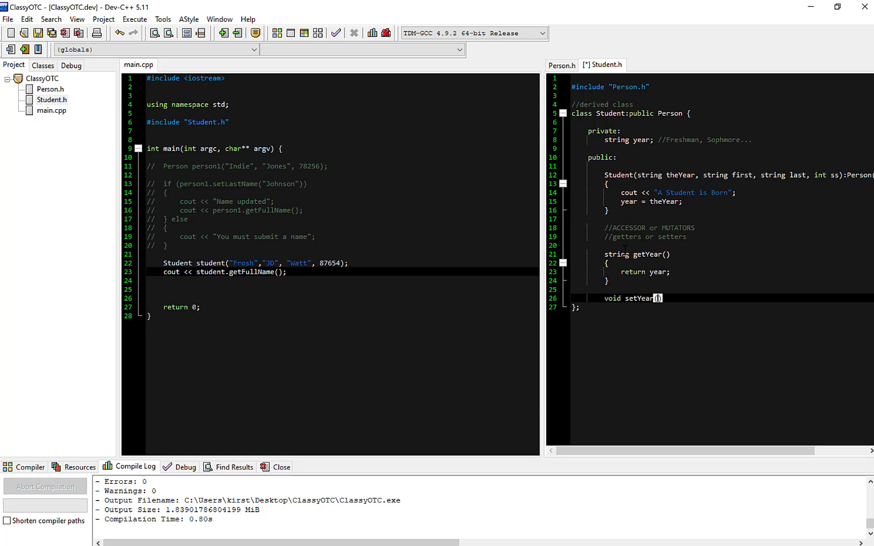
text(string)
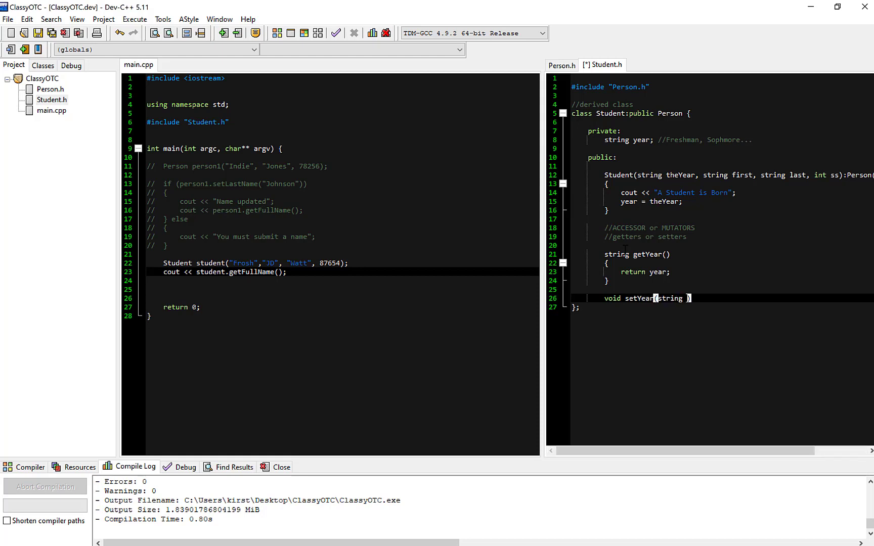
text(theYear)
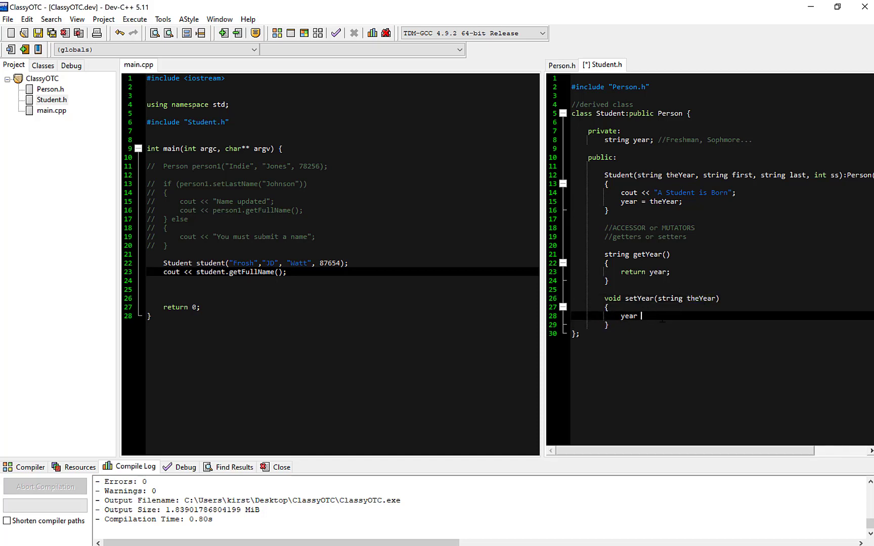
text(=)
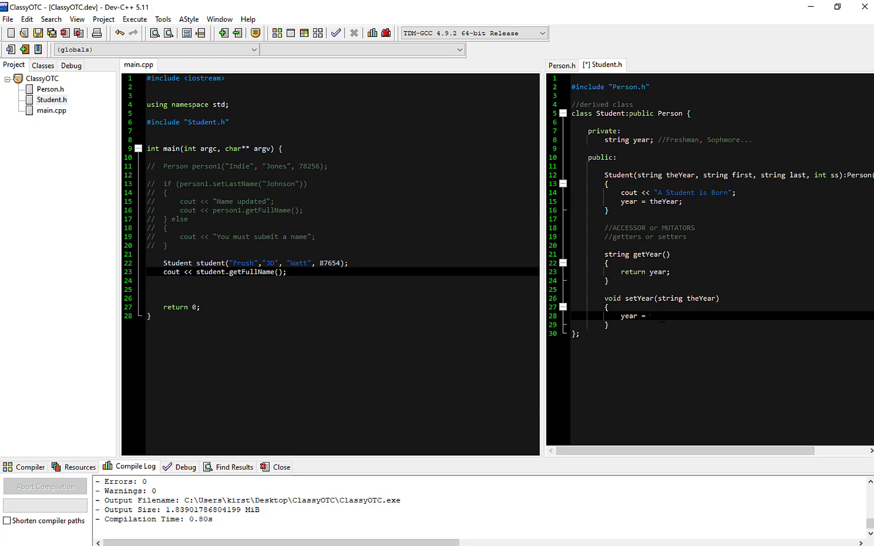
text(theYear;)
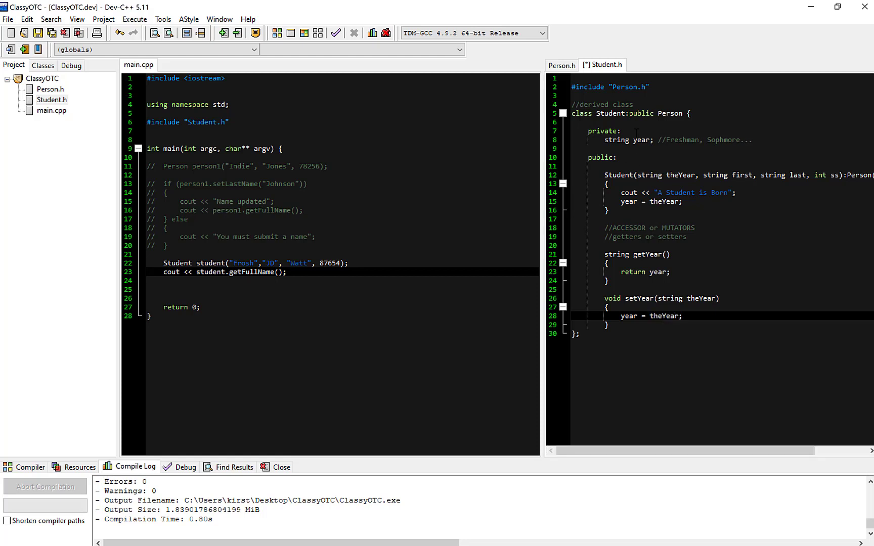
mouse_move(681, 367)
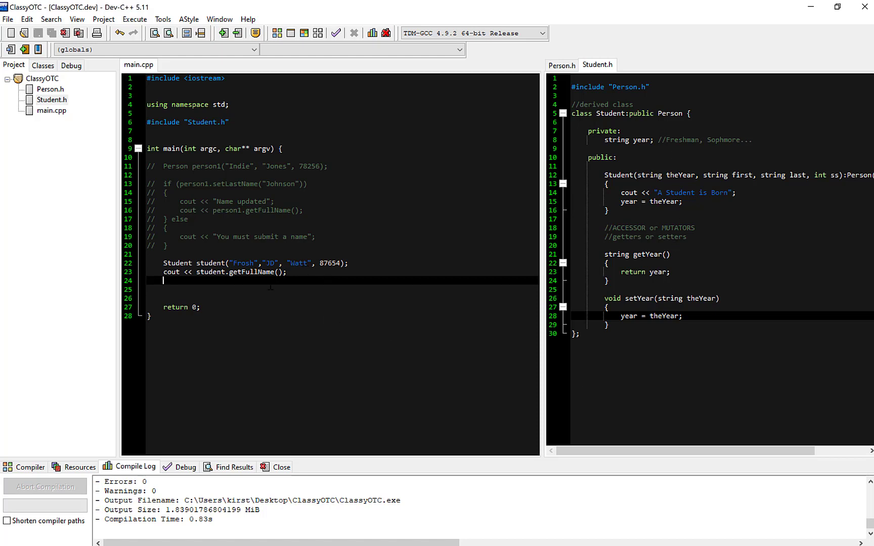
- Add cout << endl << student.getYear(); in main.cpp after the full-name output
text(student)
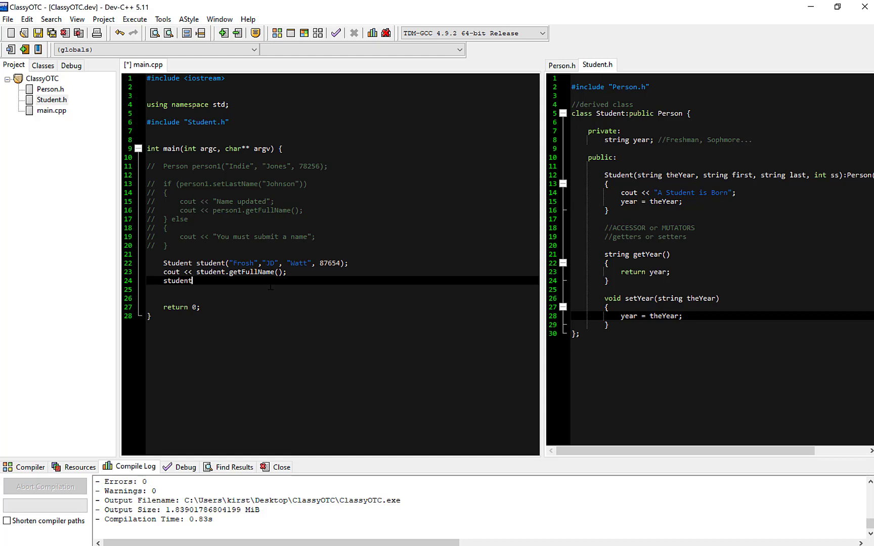
text(.getFullName())
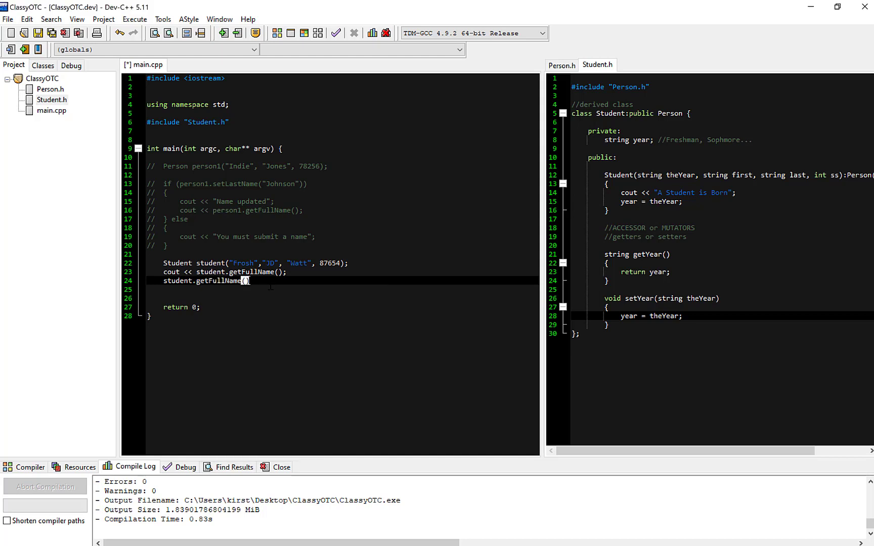
key(BackSpace)
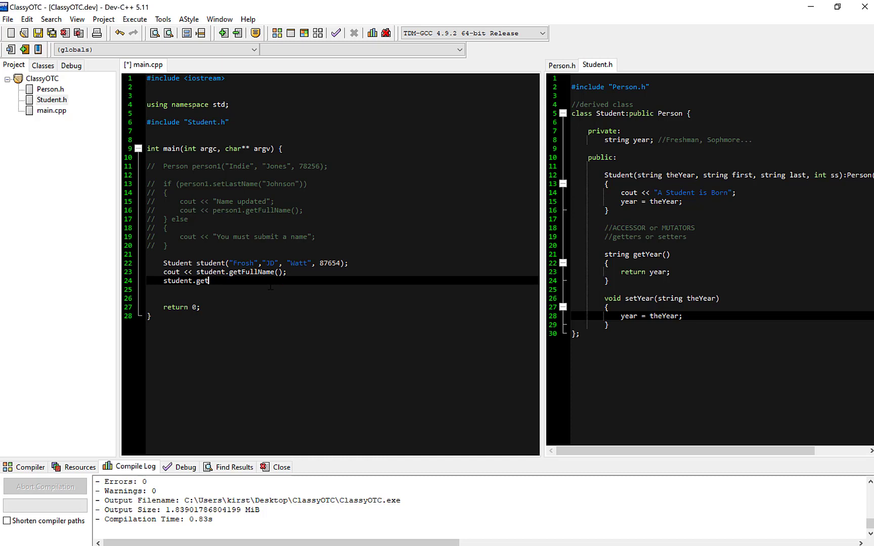
text(Year();)
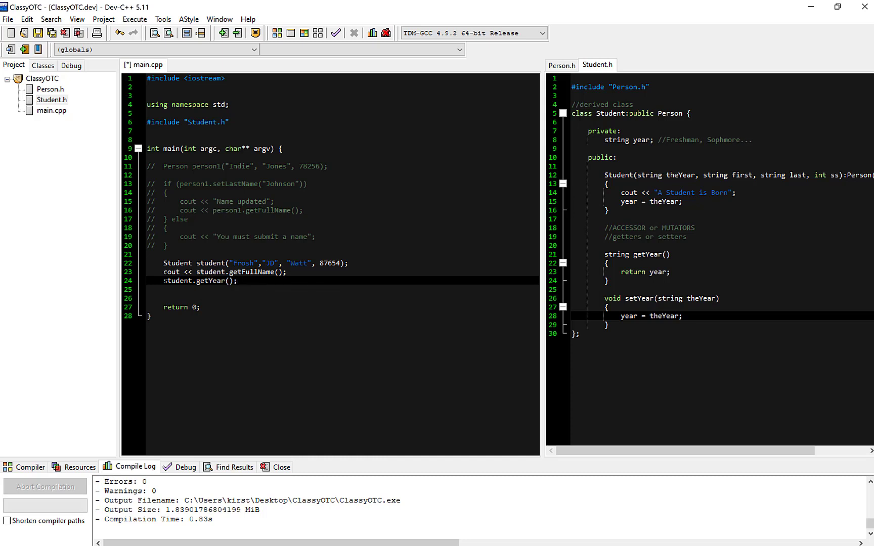
text(cout <)
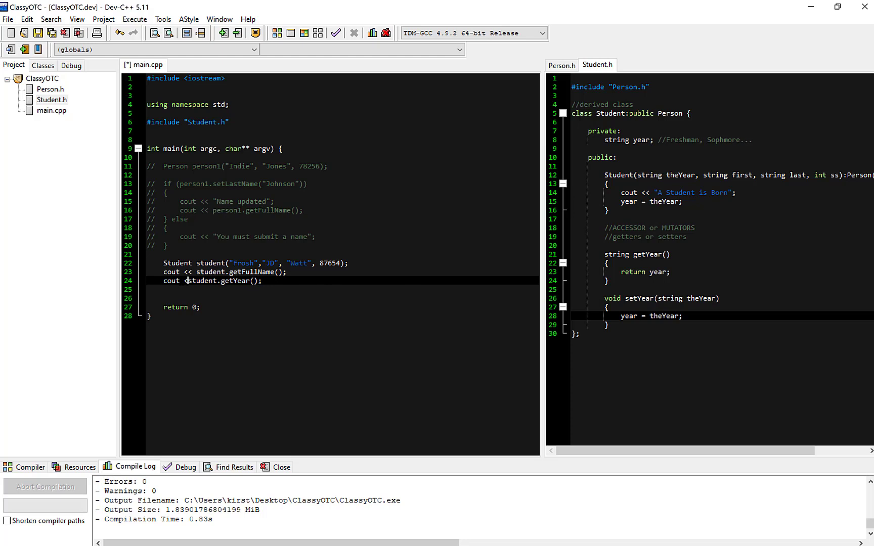
text(endl <<)
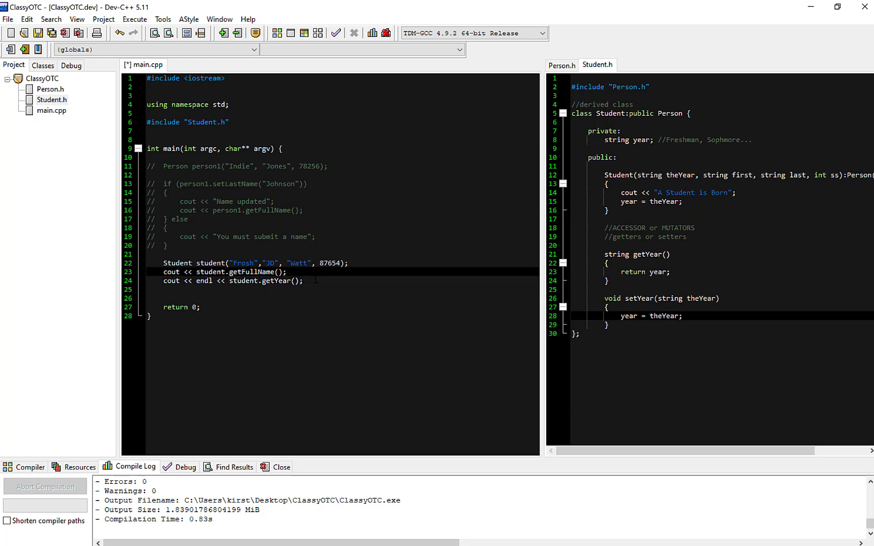
- Begin a student.setYear( call on a new line above the year output
click(287, 272)
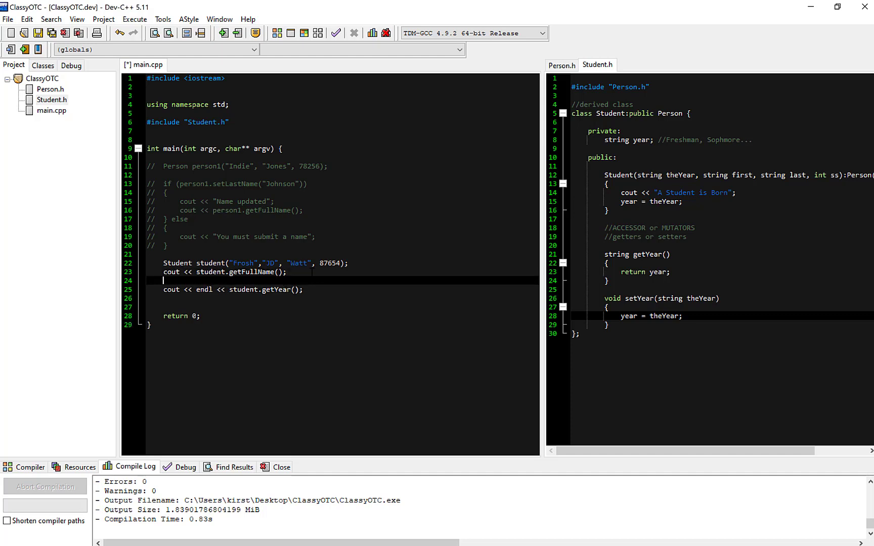
text(student)
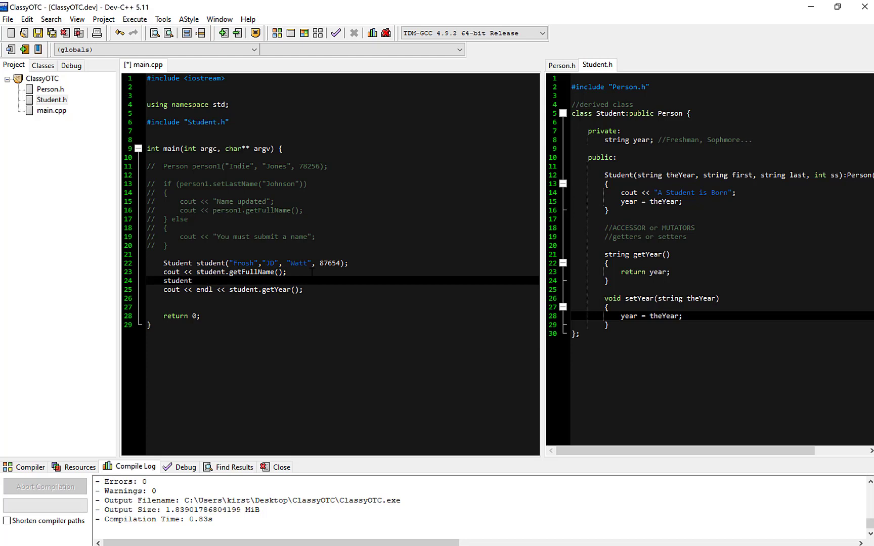
text(.setYear()
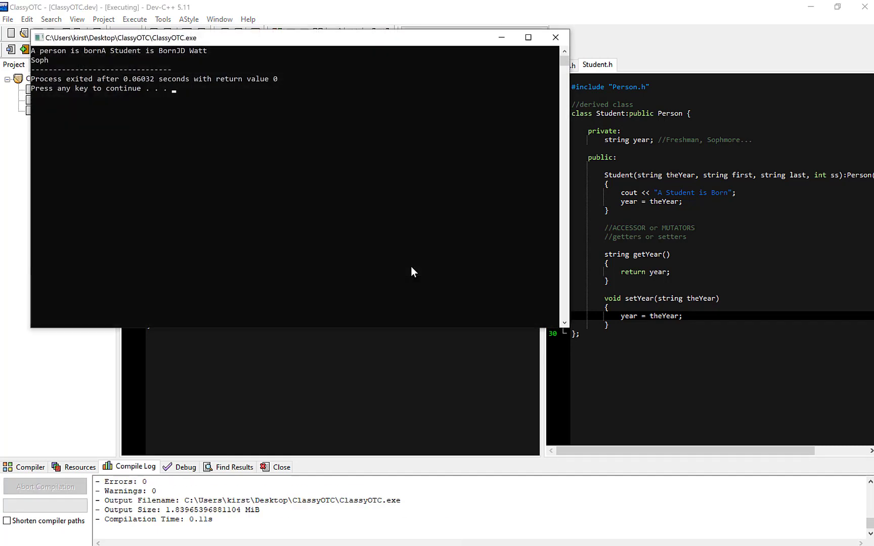
- Close the output console after the run printed JD Watt and Soph
click(177, 55)
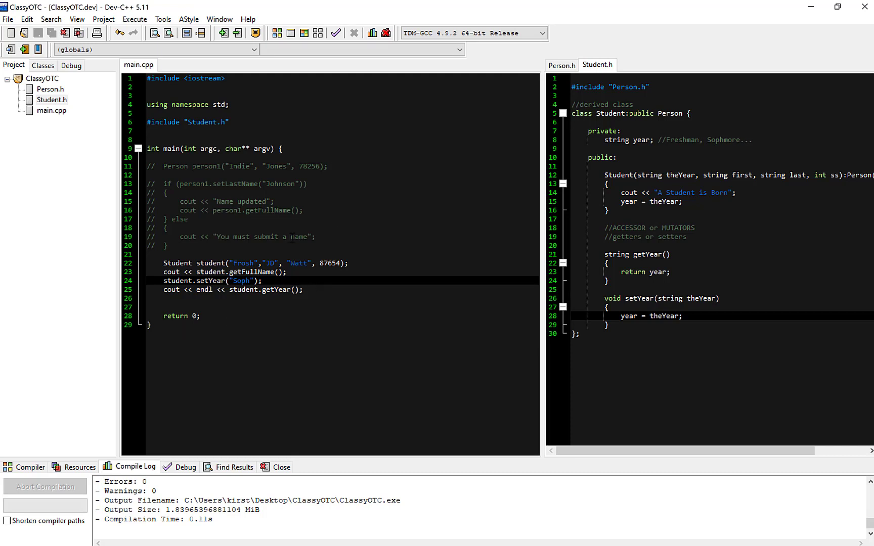
mouse_move(597, 65)
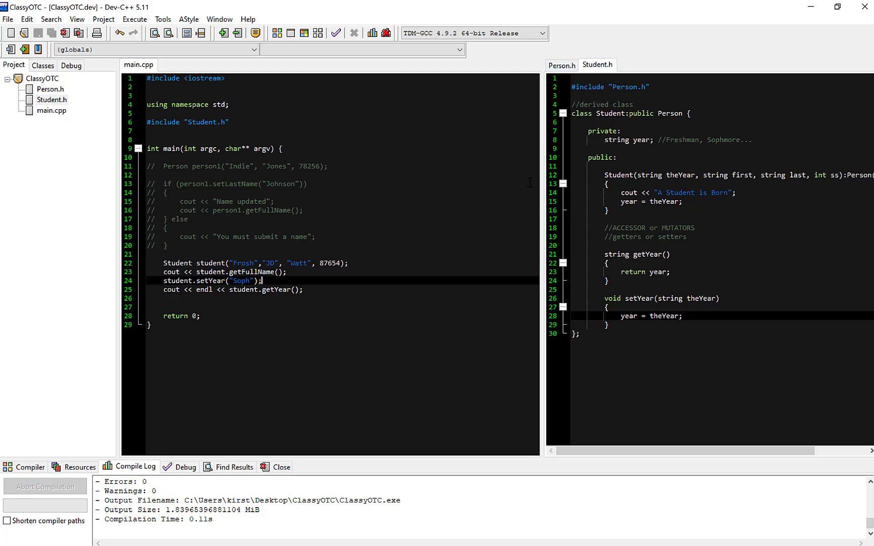
- Review Person.h, then capitalize Freshman in the Student.h year comment
click(561, 65)
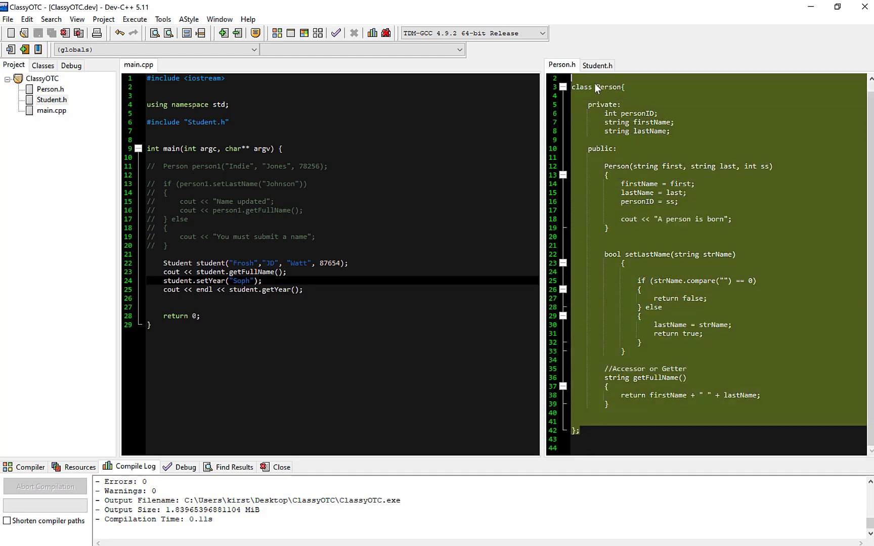
click(597, 64)
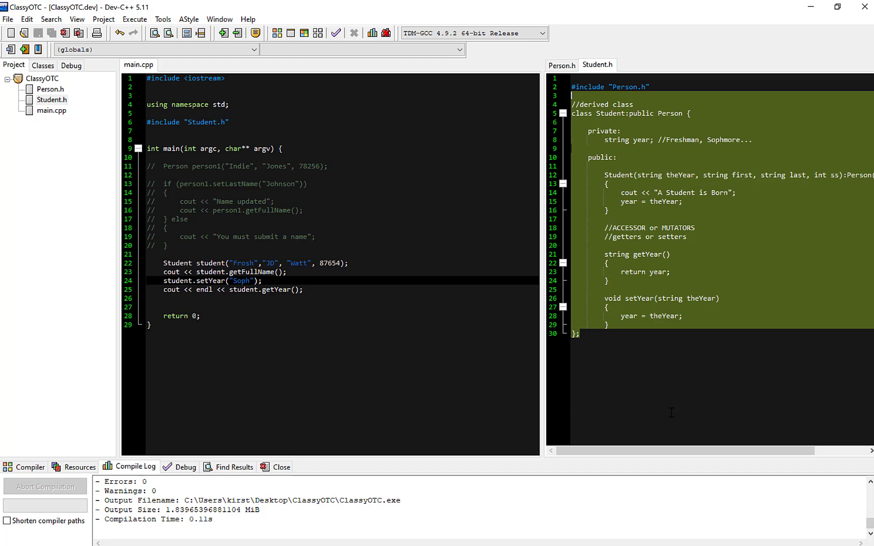
mouse_move(676, 389)
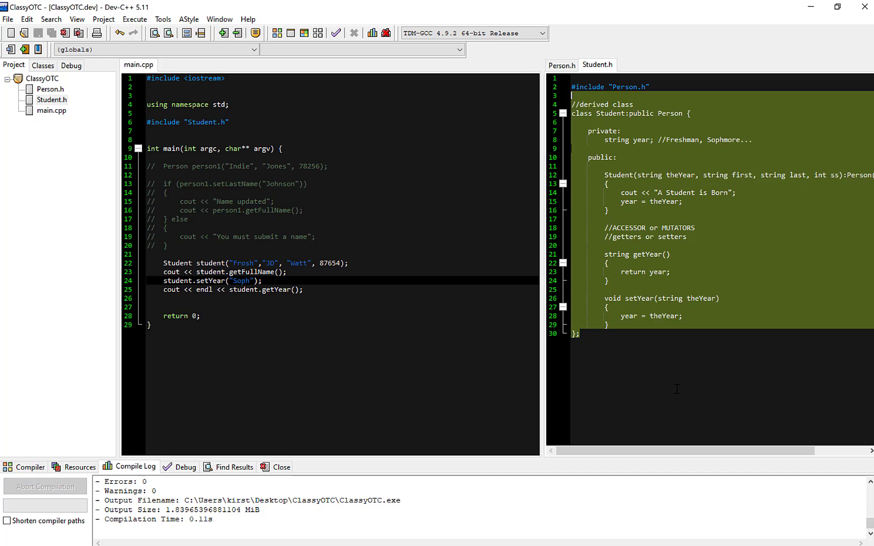